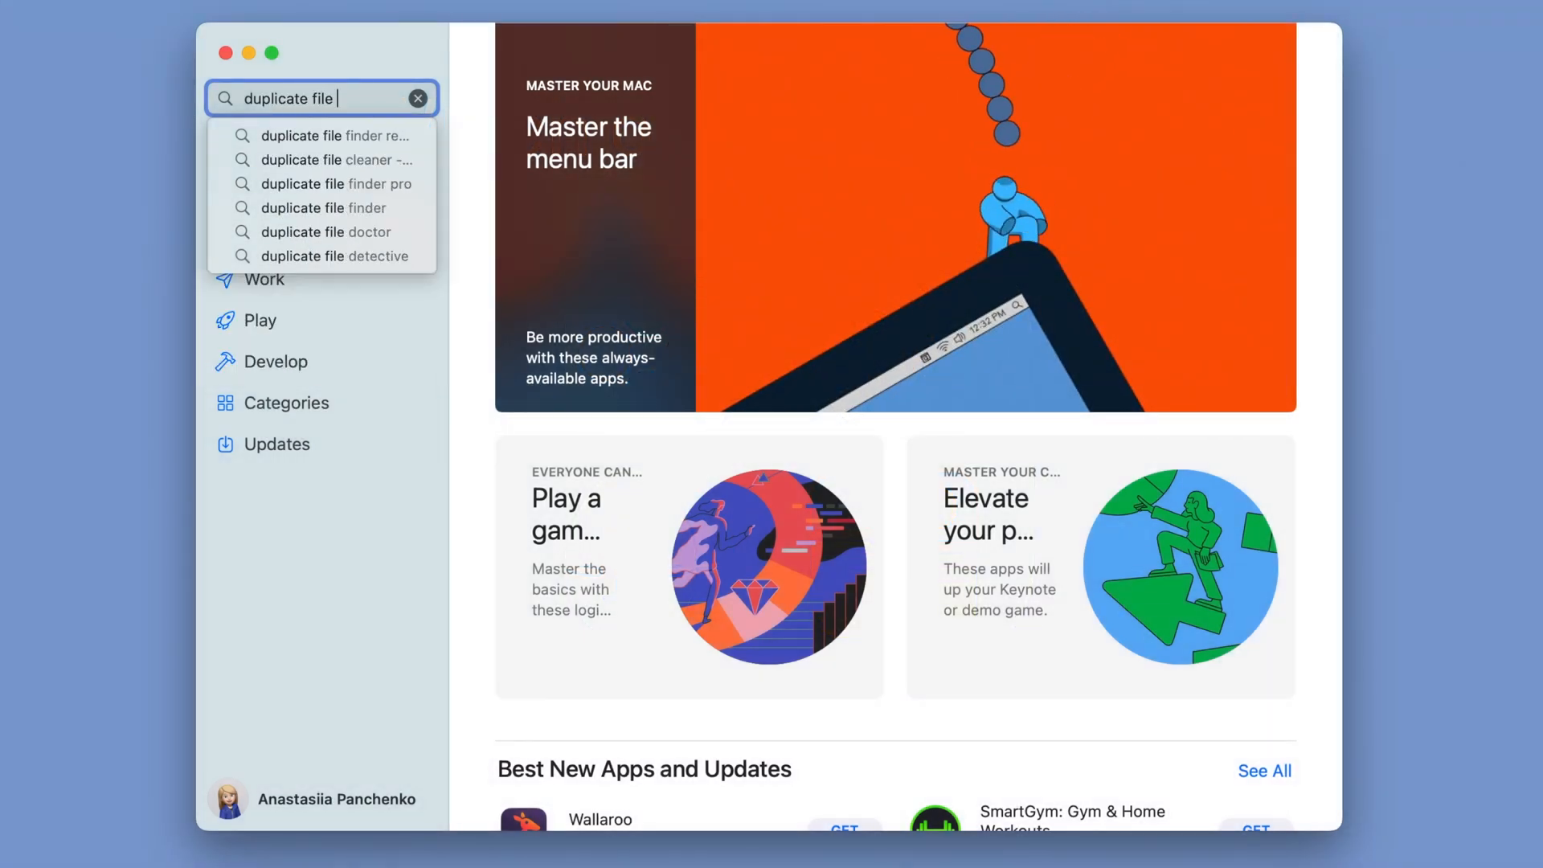
- Search the App Store for 'duplicate file finder' and scroll through the results
{"action": "left_click", "coordinate": [322, 207]}
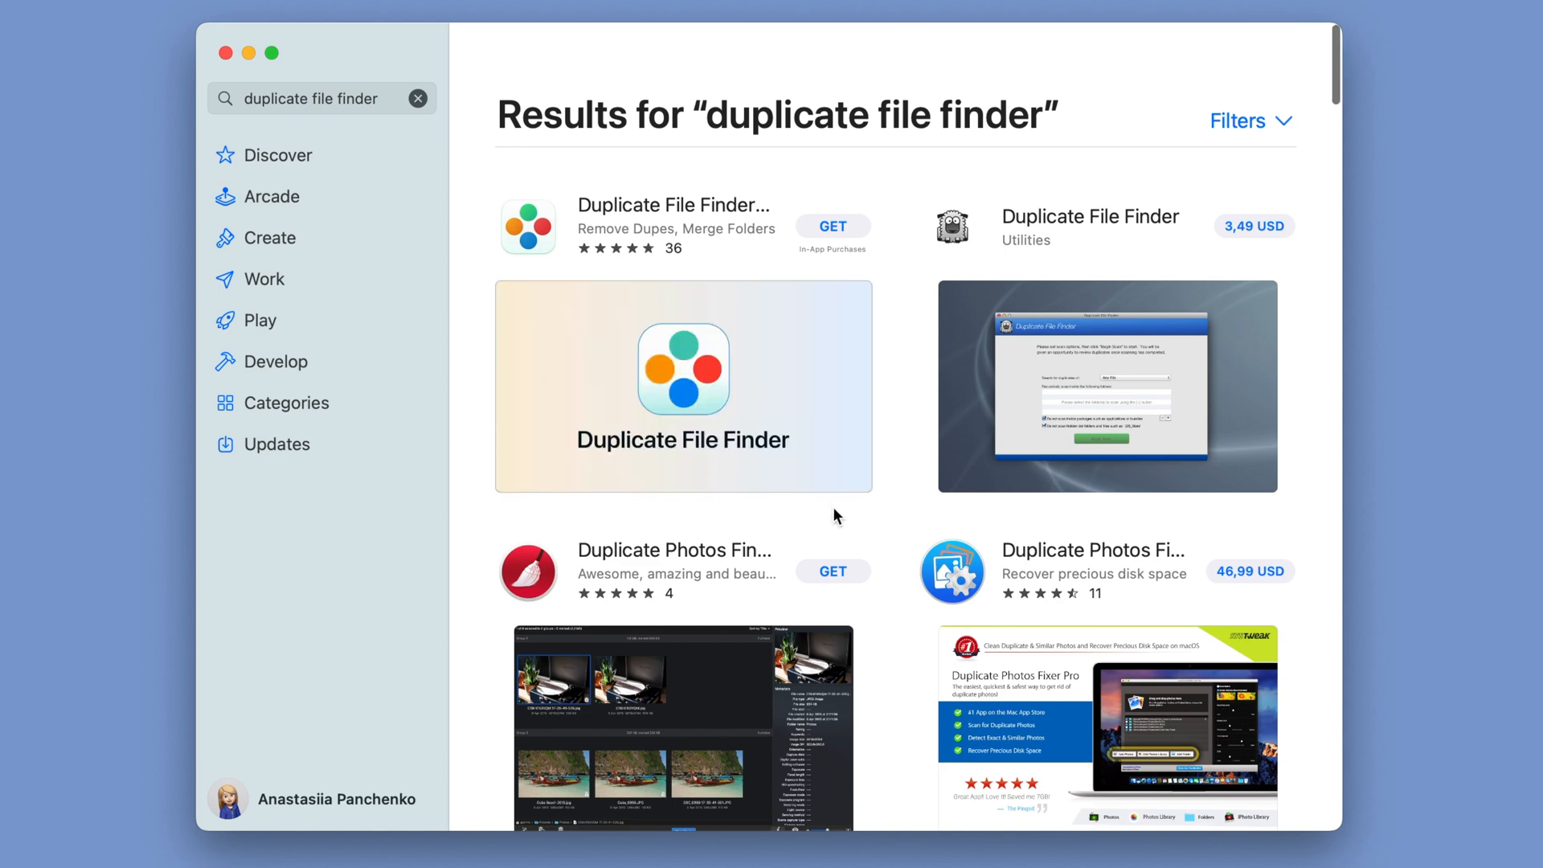
{"action": "scroll", "scroll_direction": "down", "scroll_amount": 3}
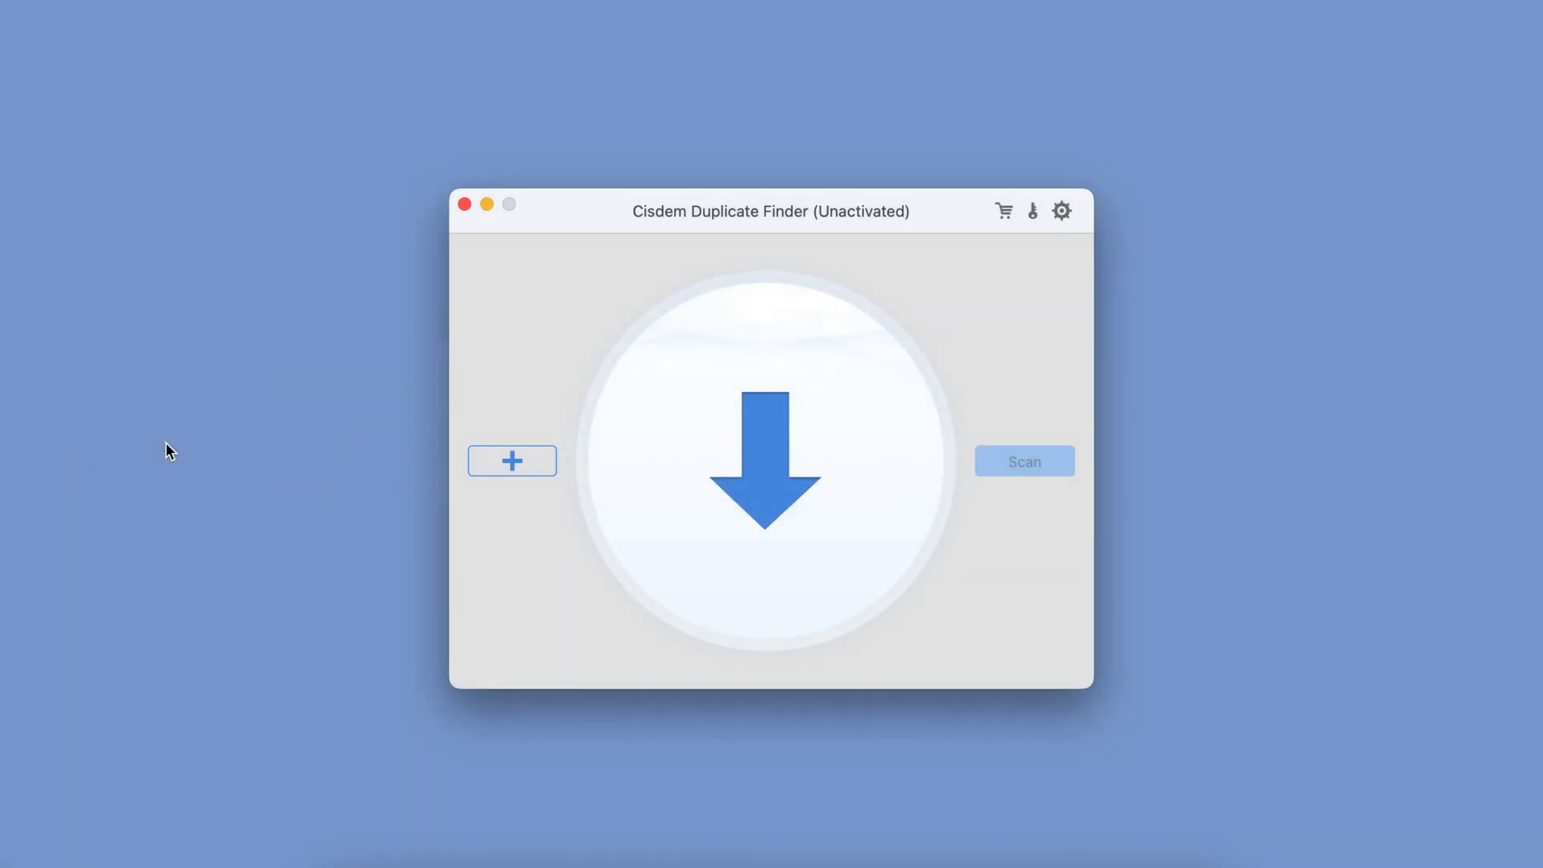
- Add the Files folder to Cisdem Duplicate Finder and scan it for duplicates
{"action": "left_click", "coordinate": [512, 461]}
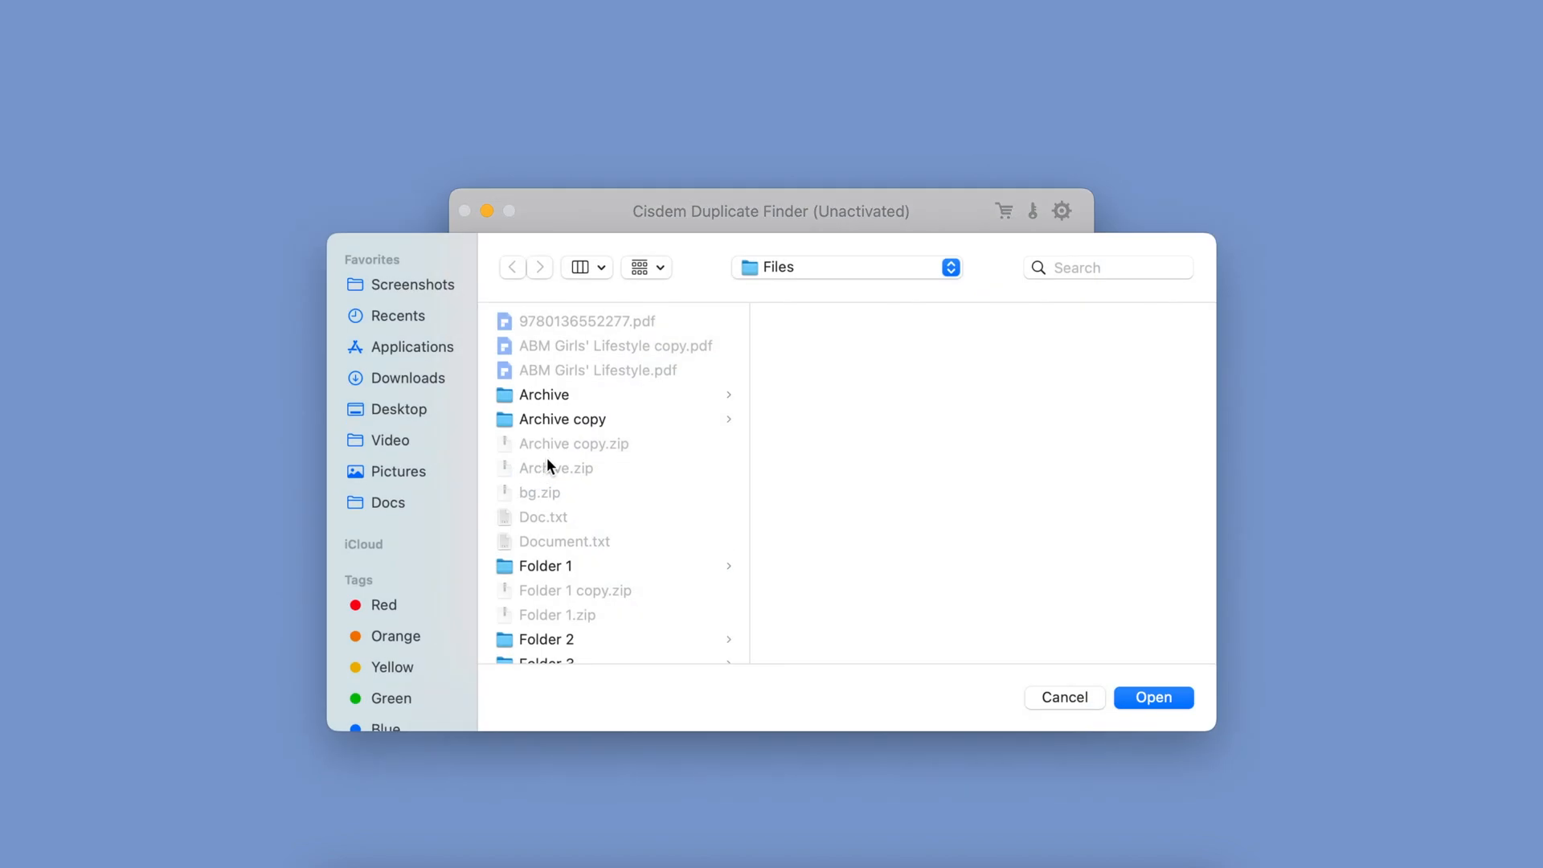
{"action": "left_click", "coordinate": [1153, 697]}
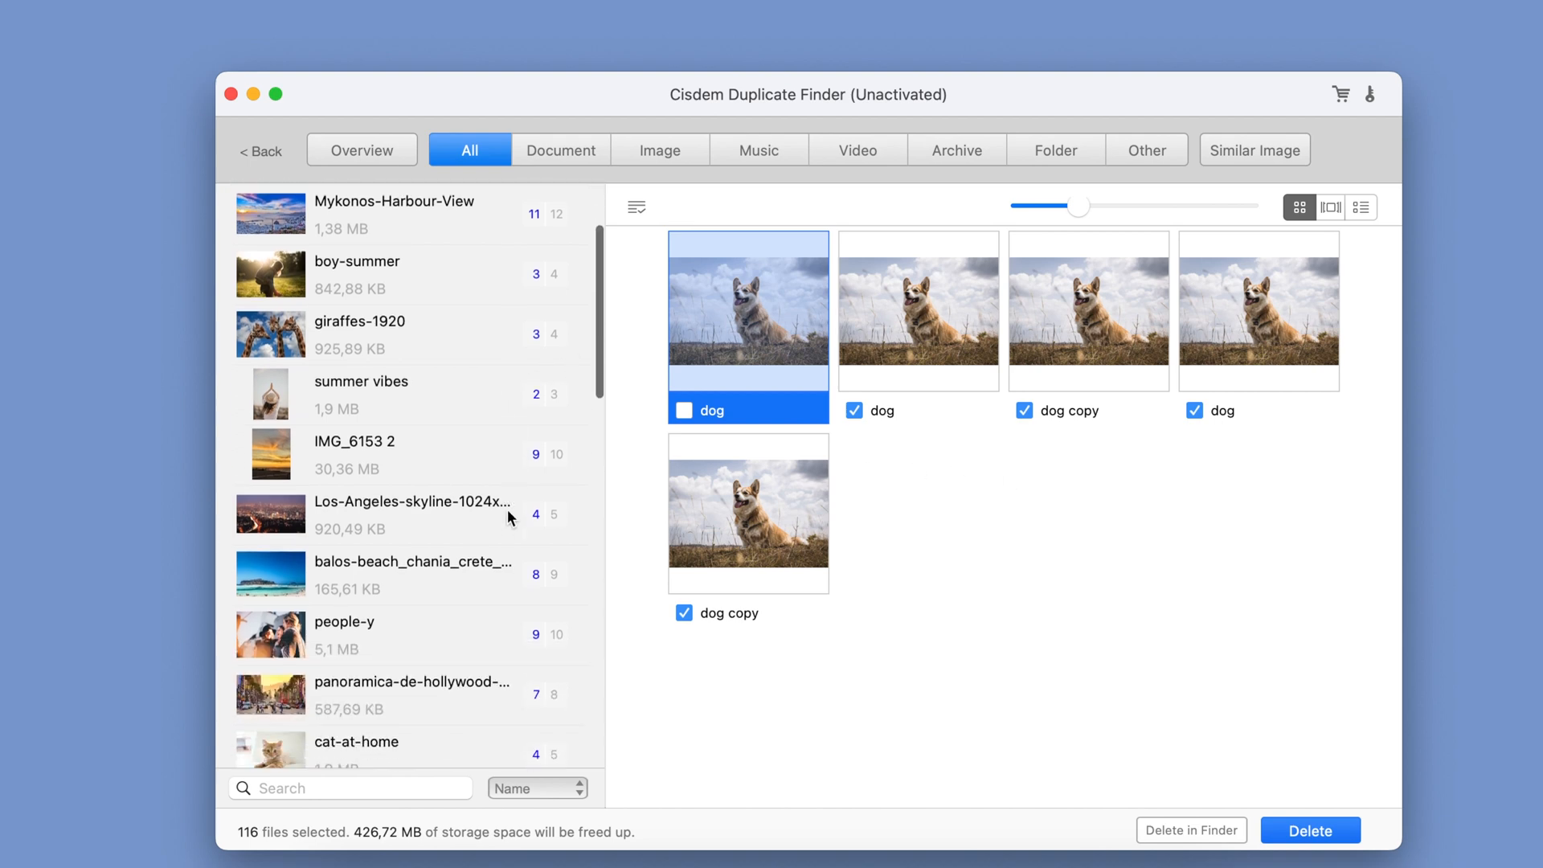
- Filter Cisdem's duplicate results to the Document category and review them
{"action": "scroll", "scroll_direction": "down", "scroll_amount": 3}
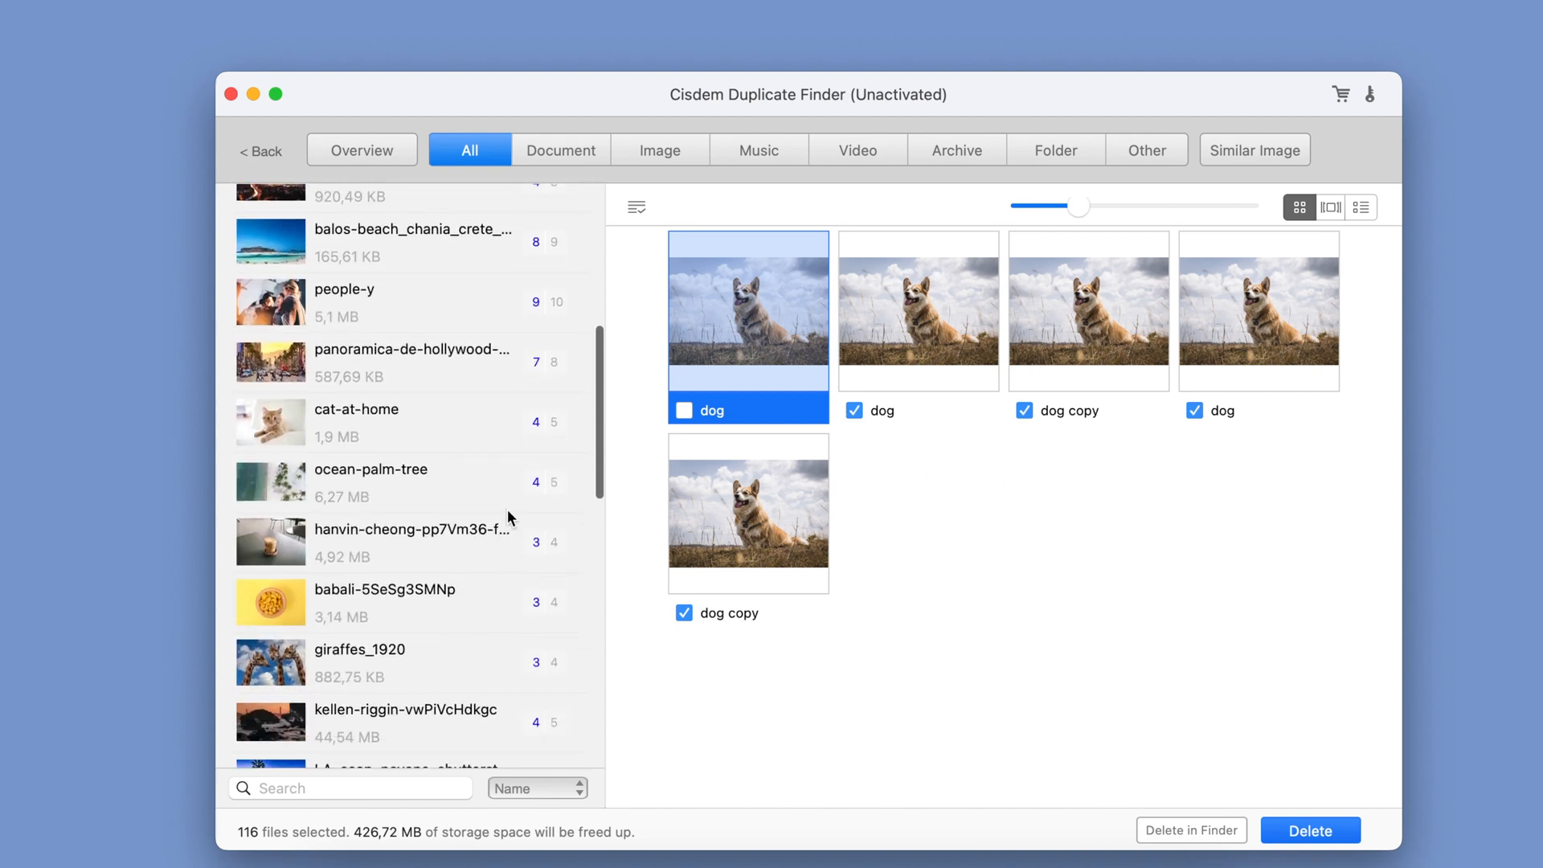
{"action": "left_click", "coordinate": [560, 149]}
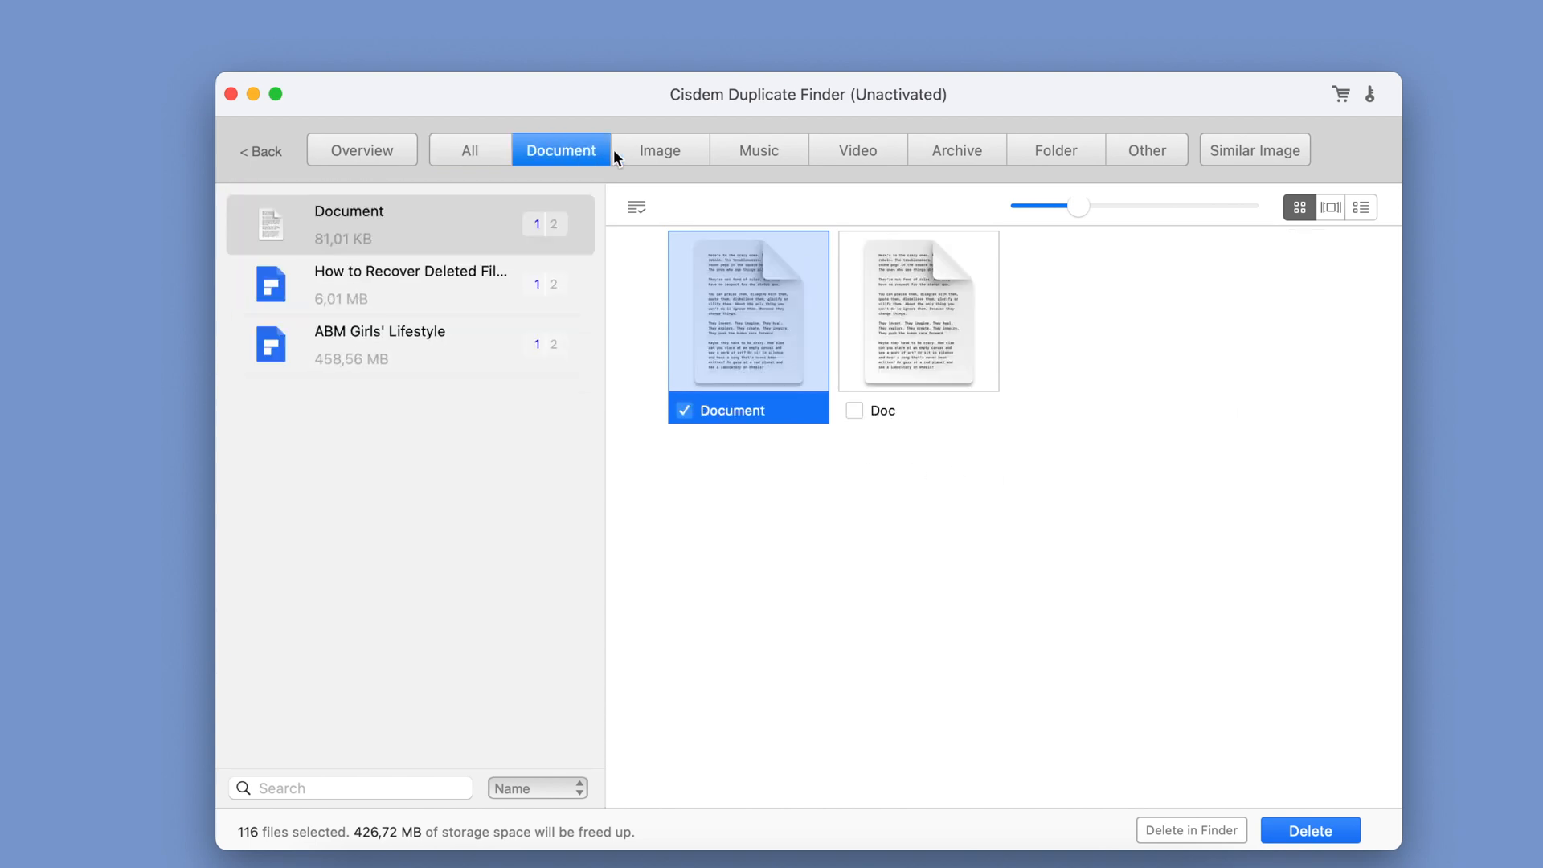
{"action": "left_click", "coordinate": [659, 150]}
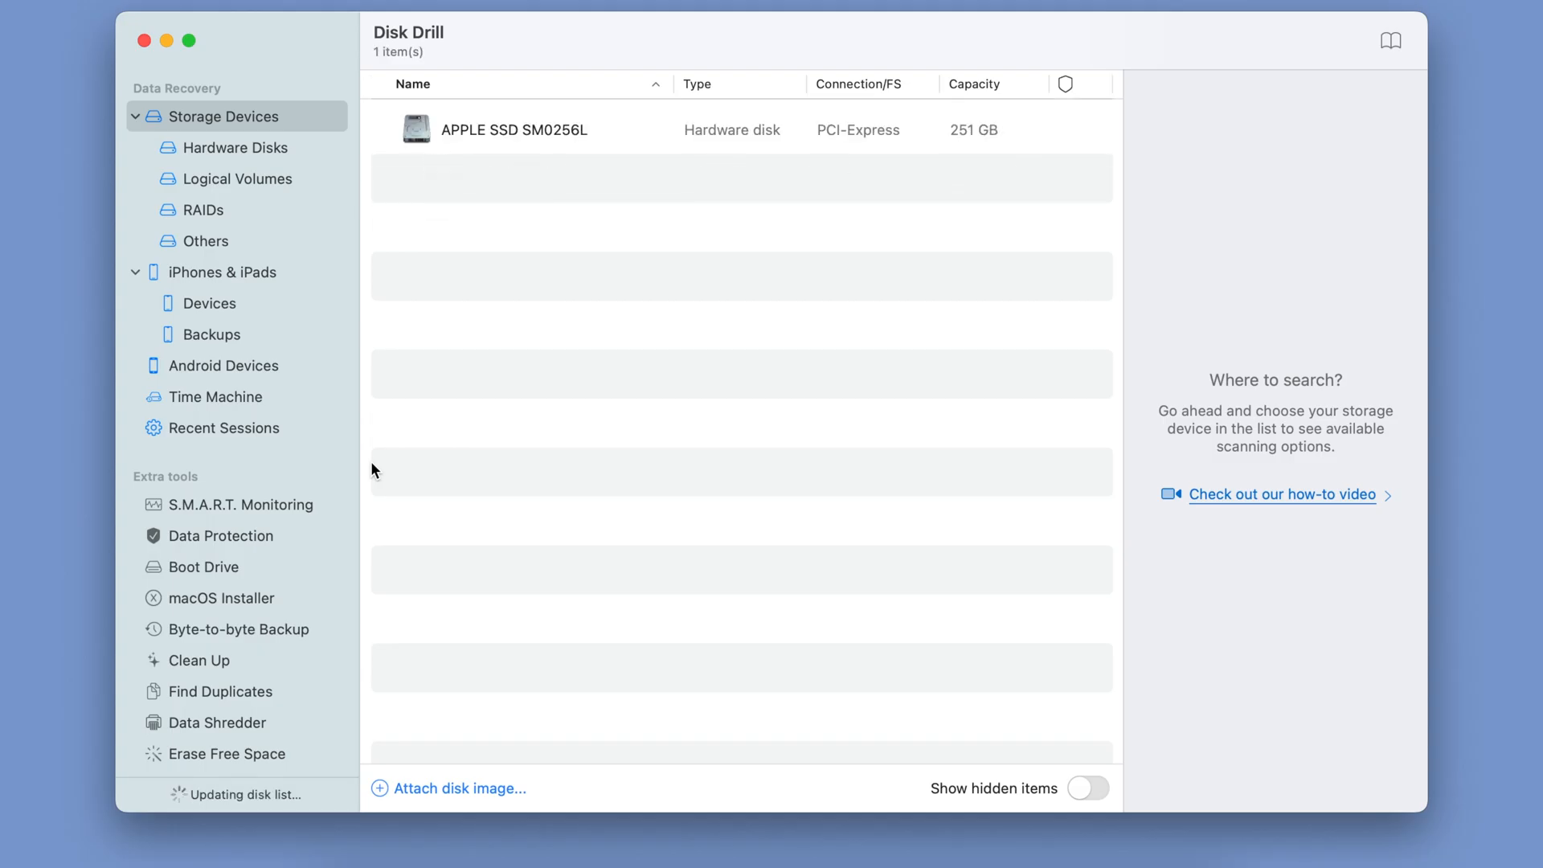
- Open Disk Drill's Find Duplicates tool and begin adding a search folder
{"action": "left_click", "coordinate": [221, 691]}
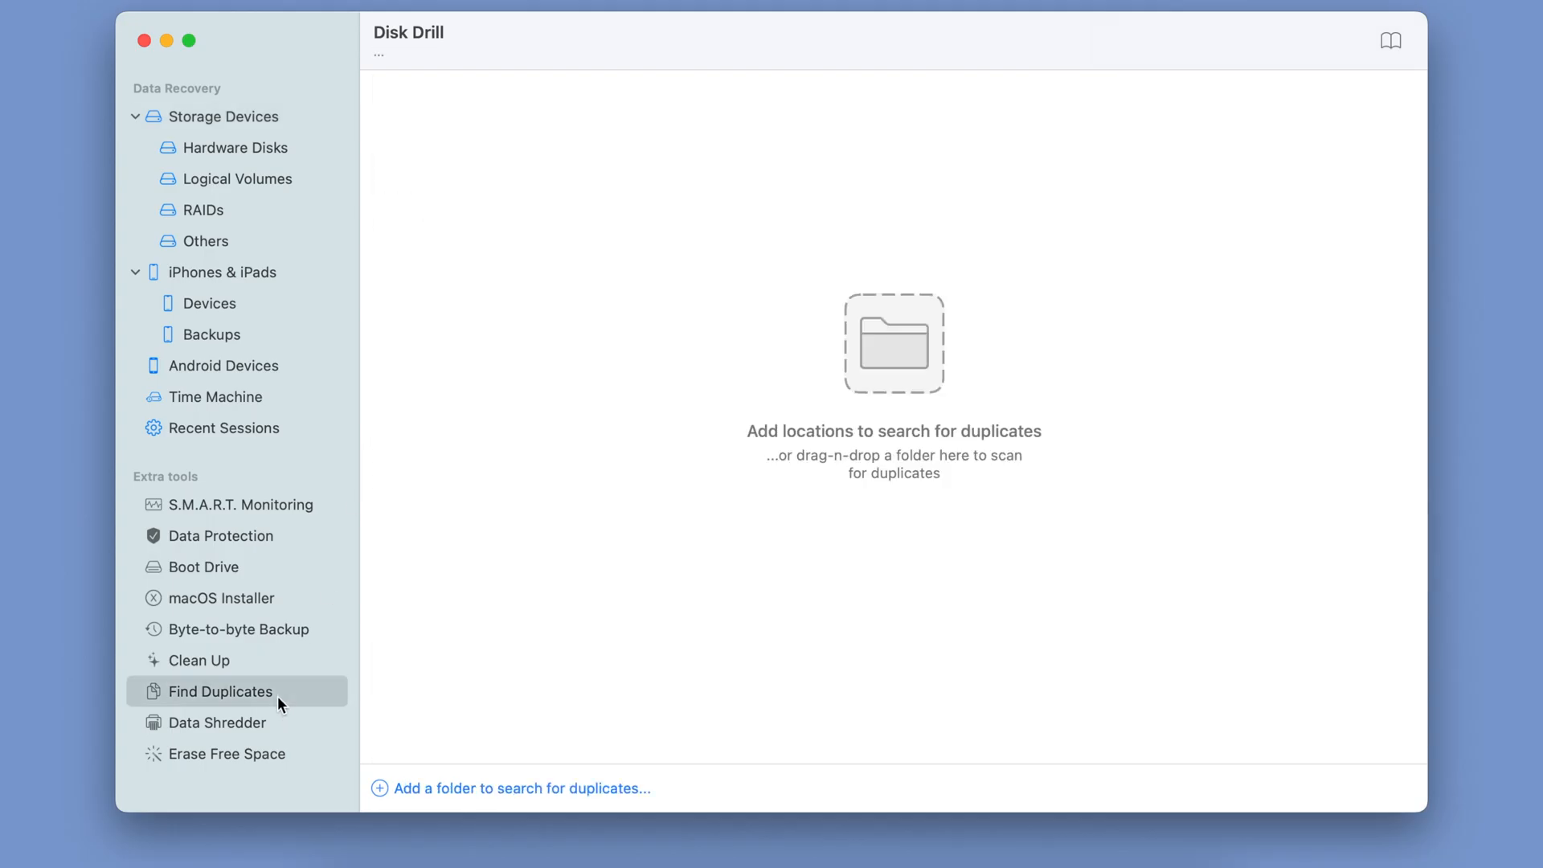
{"action": "left_click", "coordinate": [520, 788]}
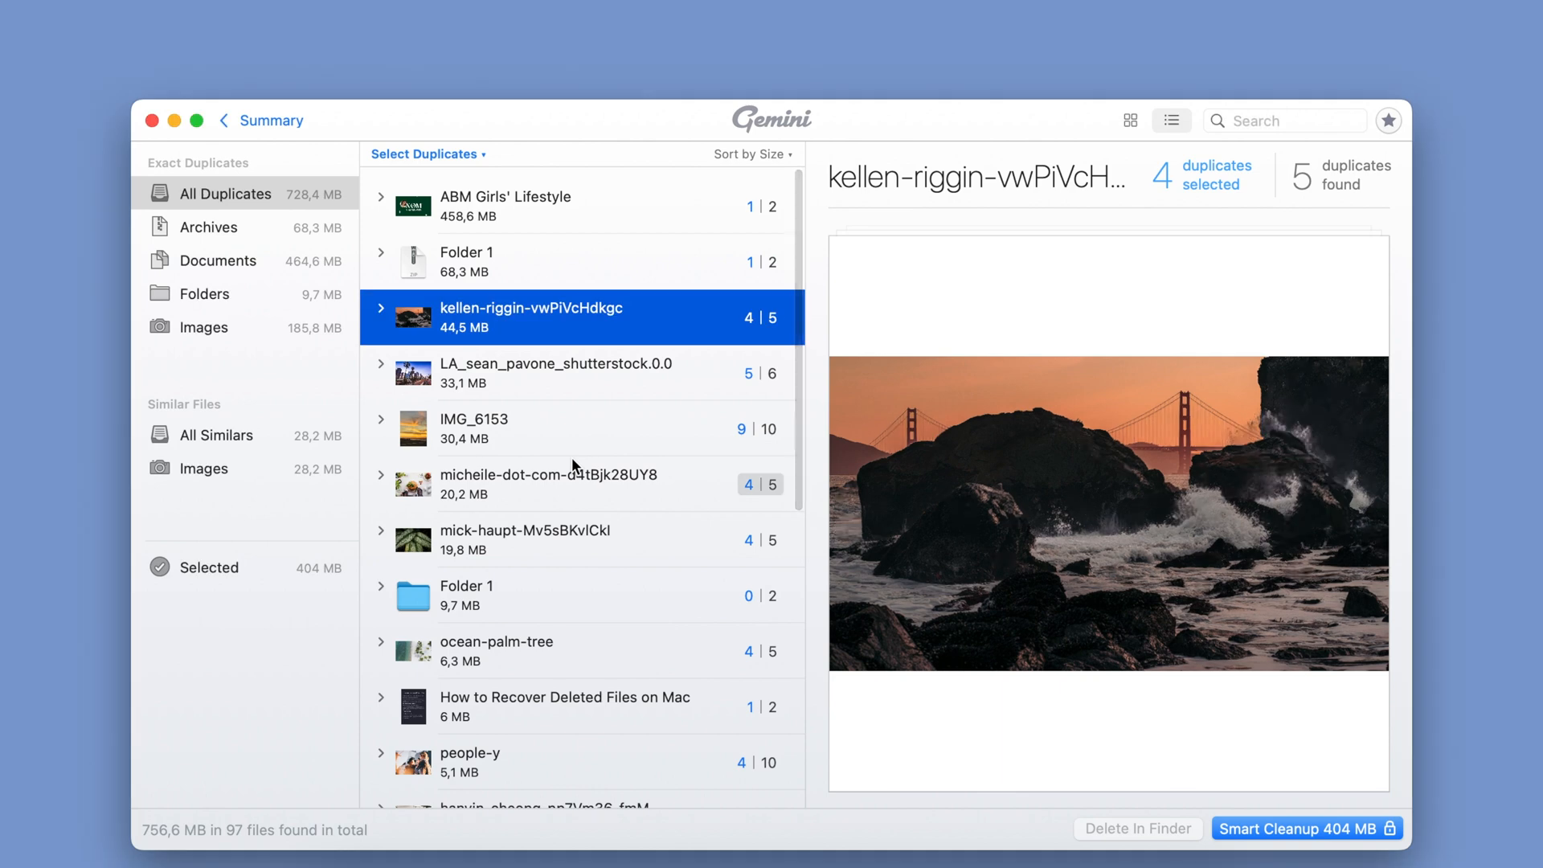
- Mark IMG_20190517_111011912.jpg among Gemini's similar photos, then browse the duplicate archives
{"action": "scroll", "scroll_direction": "down", "scroll_amount": 3}
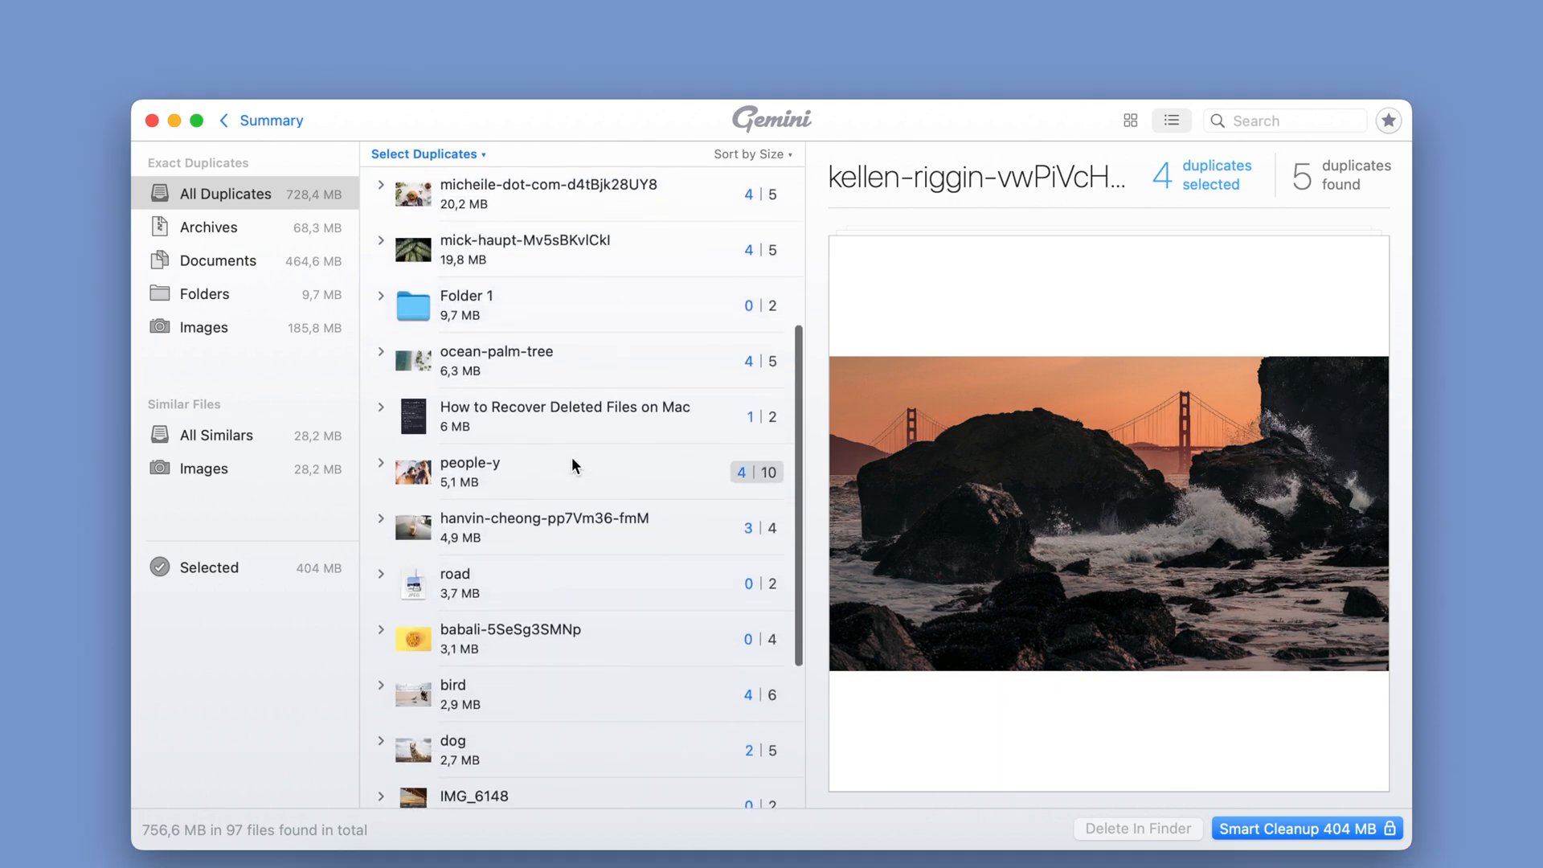
{"action": "left_click", "coordinate": [581, 470]}
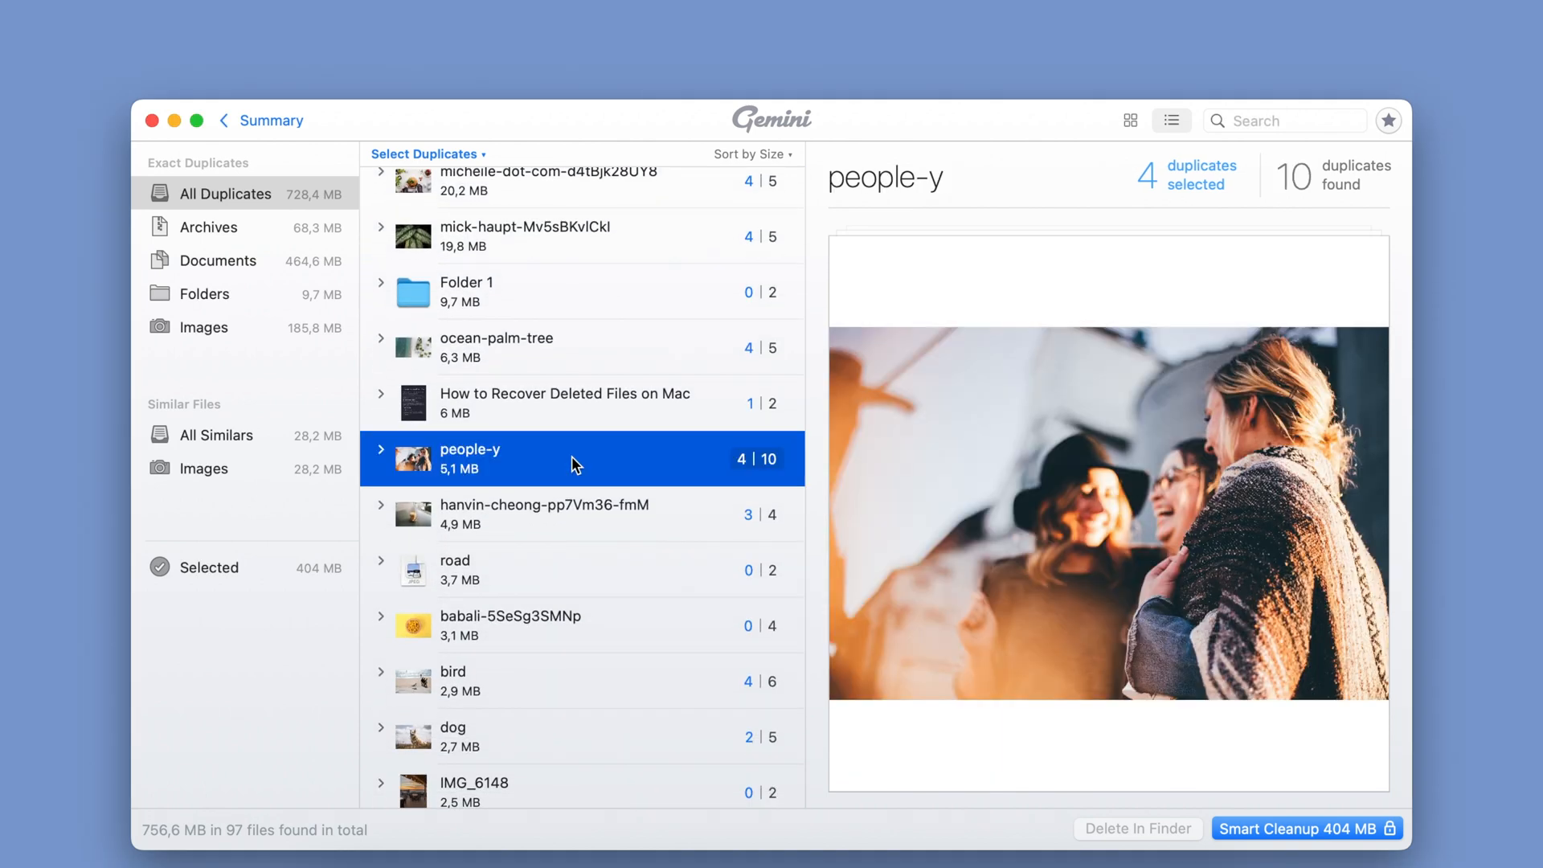
{"action": "left_click", "coordinate": [219, 434]}
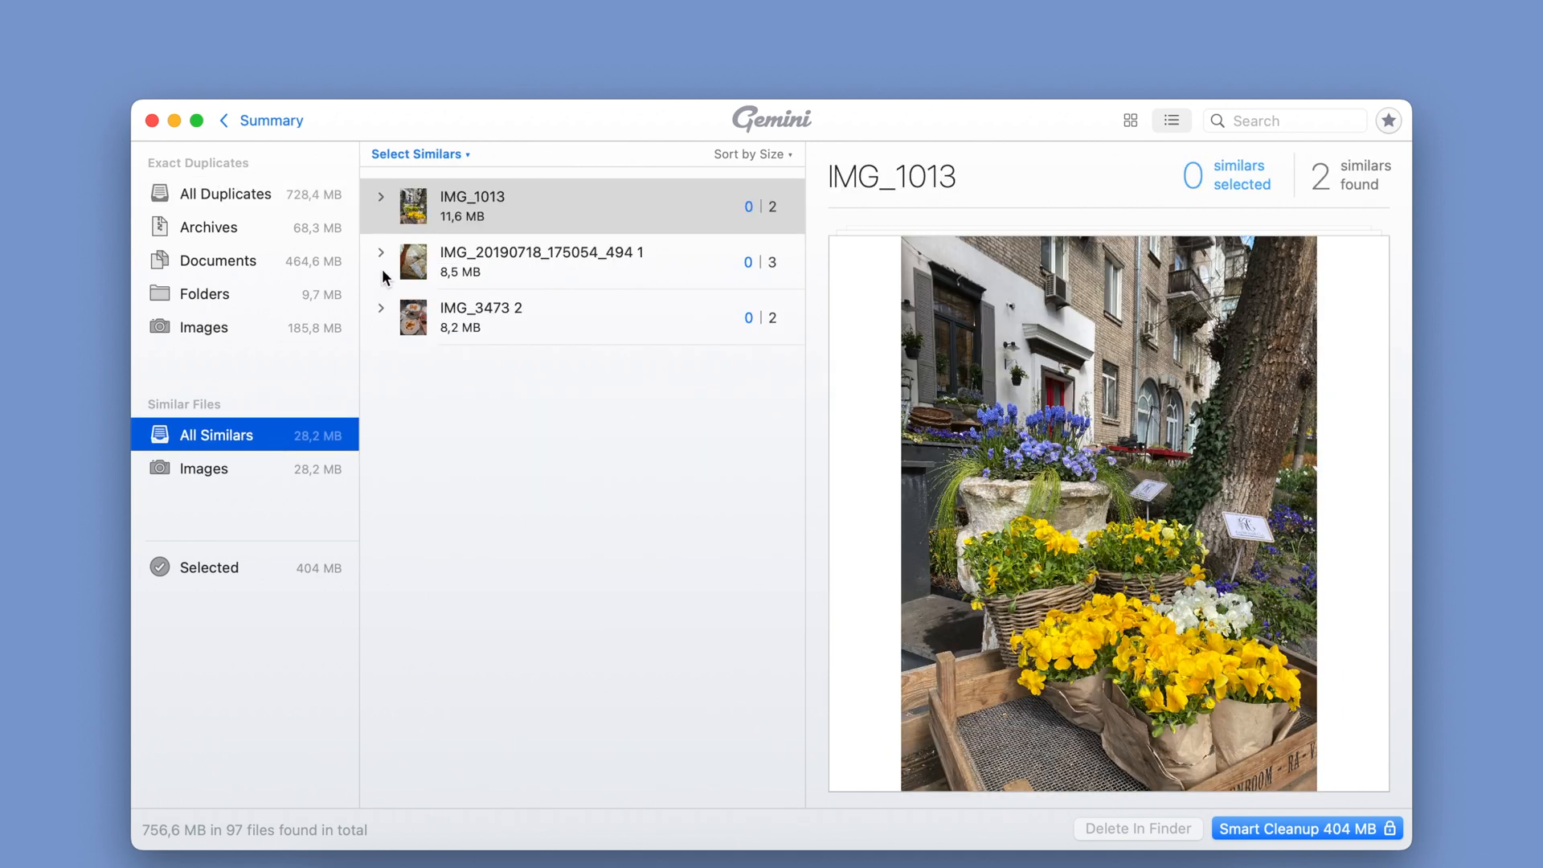
{"action": "left_click", "coordinate": [381, 251]}
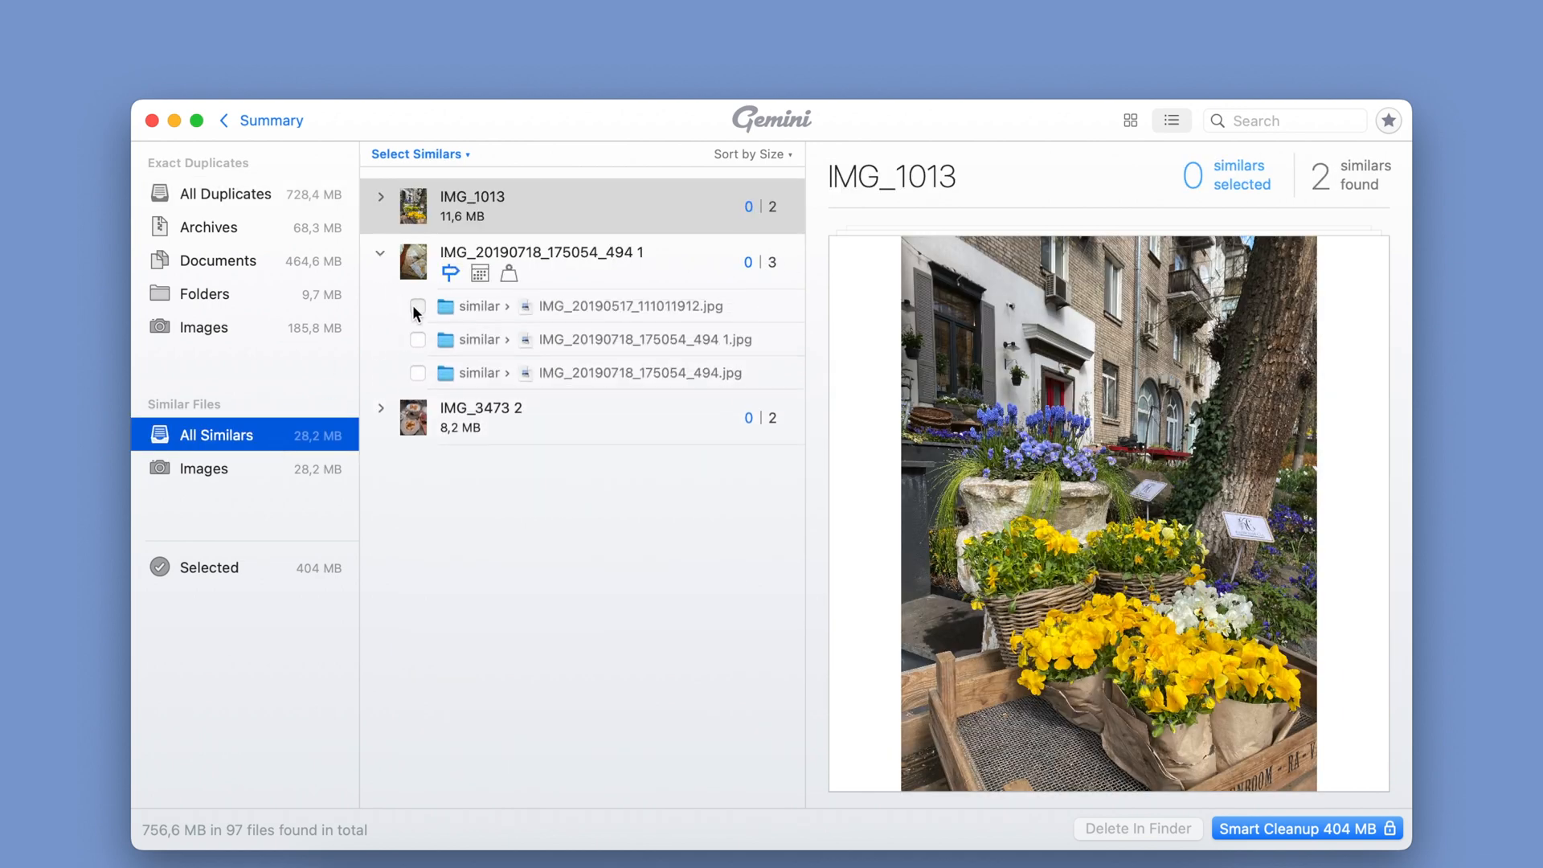
{"action": "left_click", "coordinate": [417, 306]}
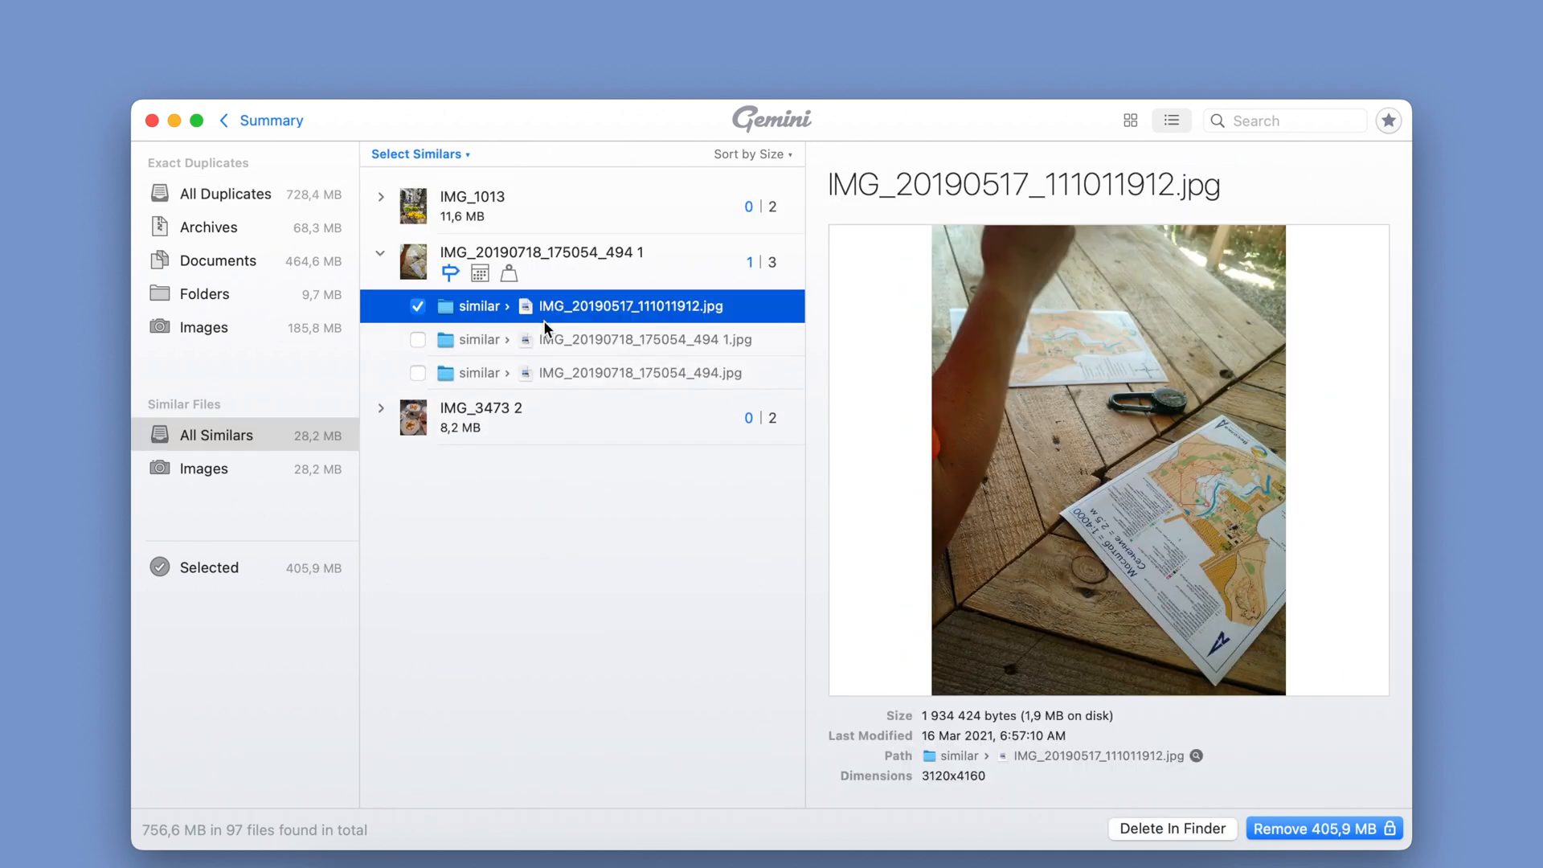
{"action": "left_click", "coordinate": [209, 227]}
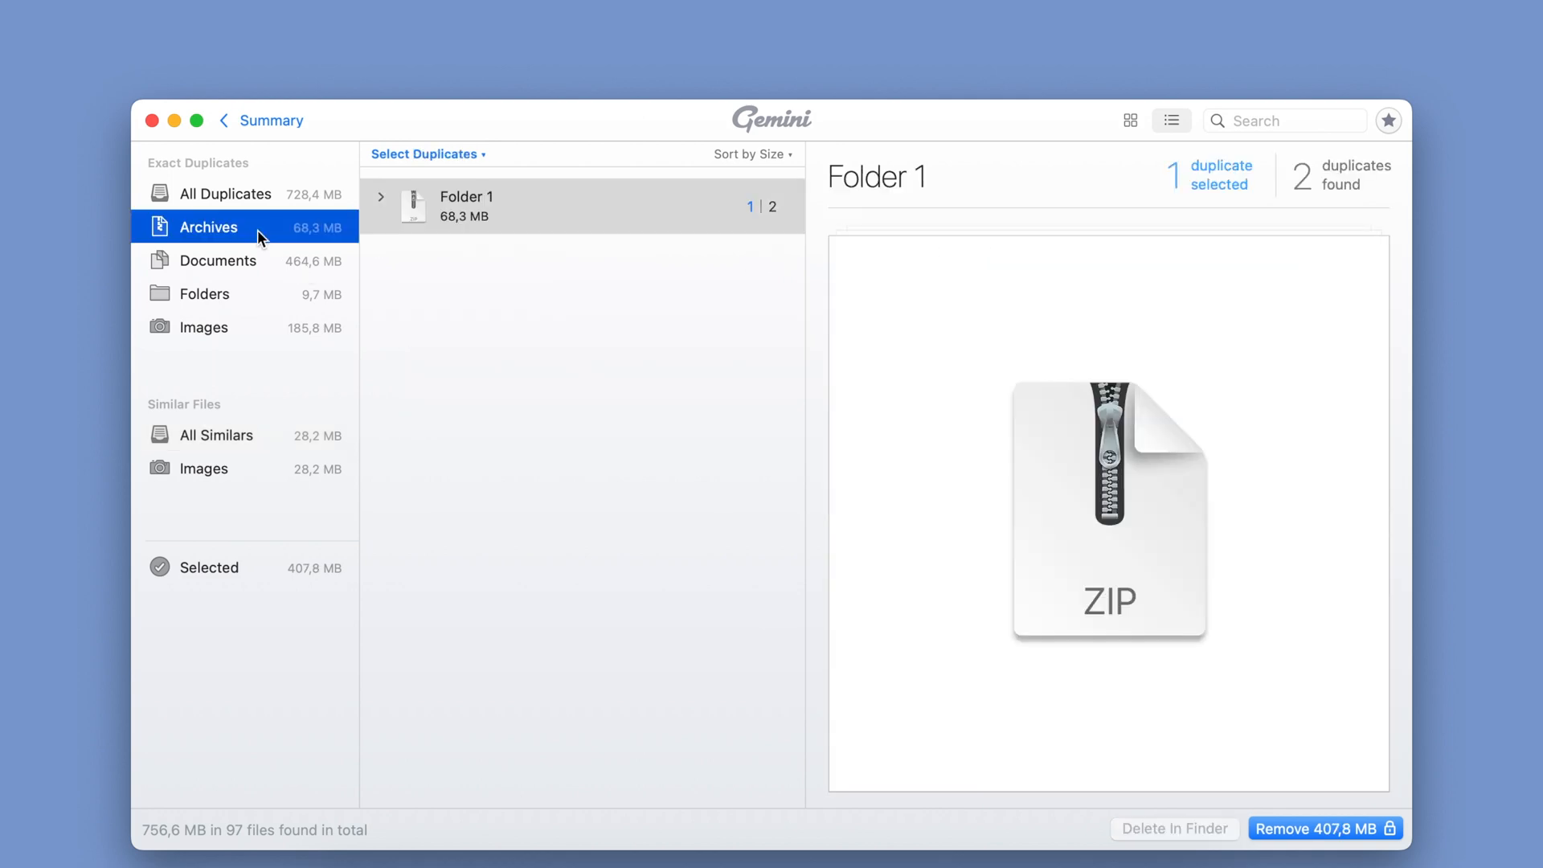
{"action": "left_click", "coordinate": [203, 293]}
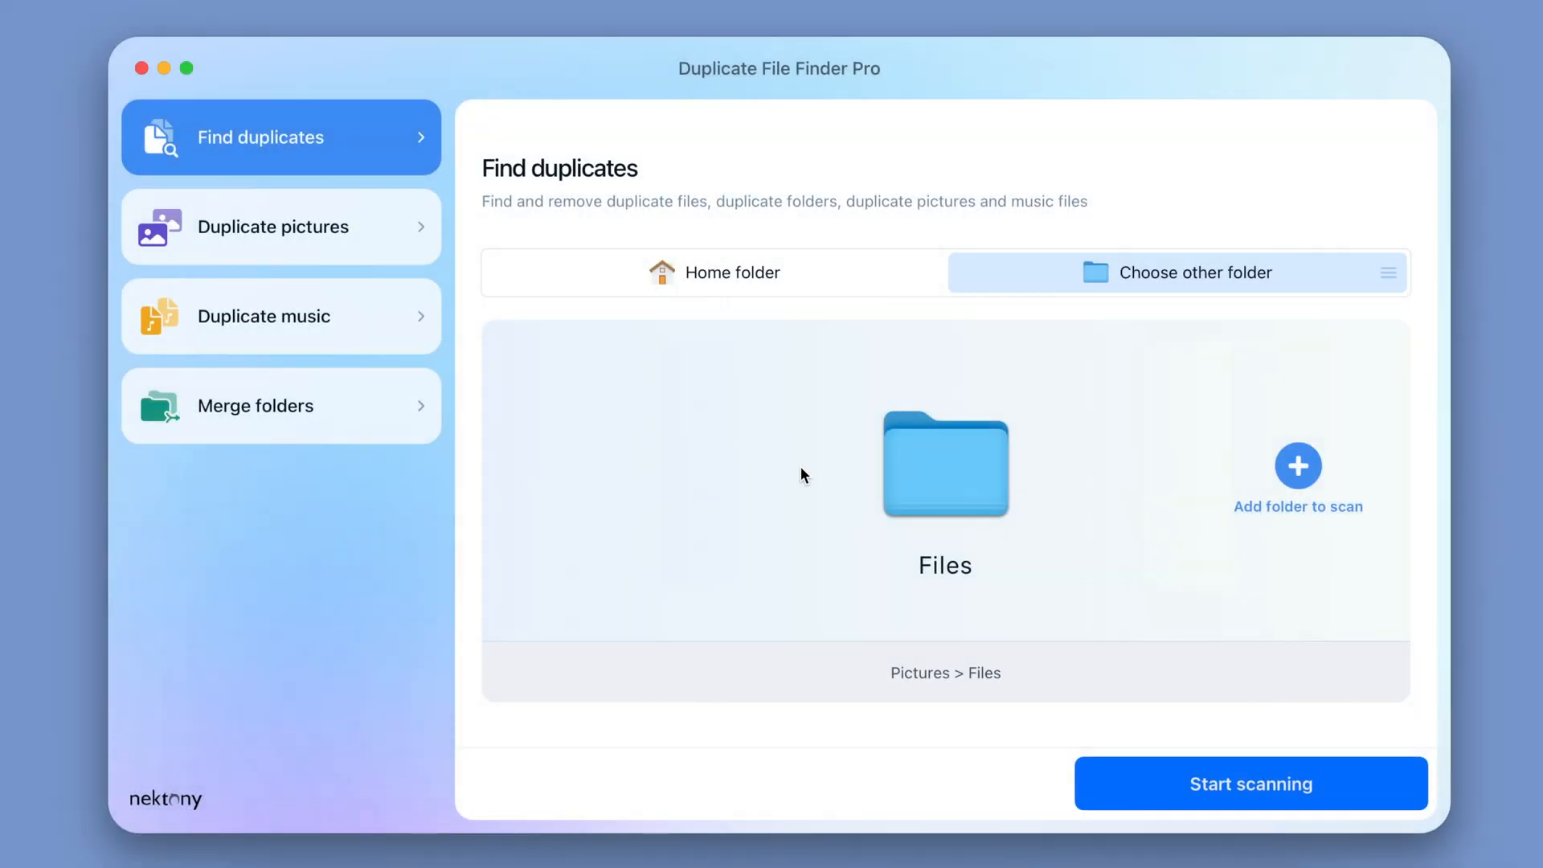
- Scan the Files folder and auto-select redundant duplicate copies such as bird.jpg
{"action": "left_click", "coordinate": [1249, 784]}
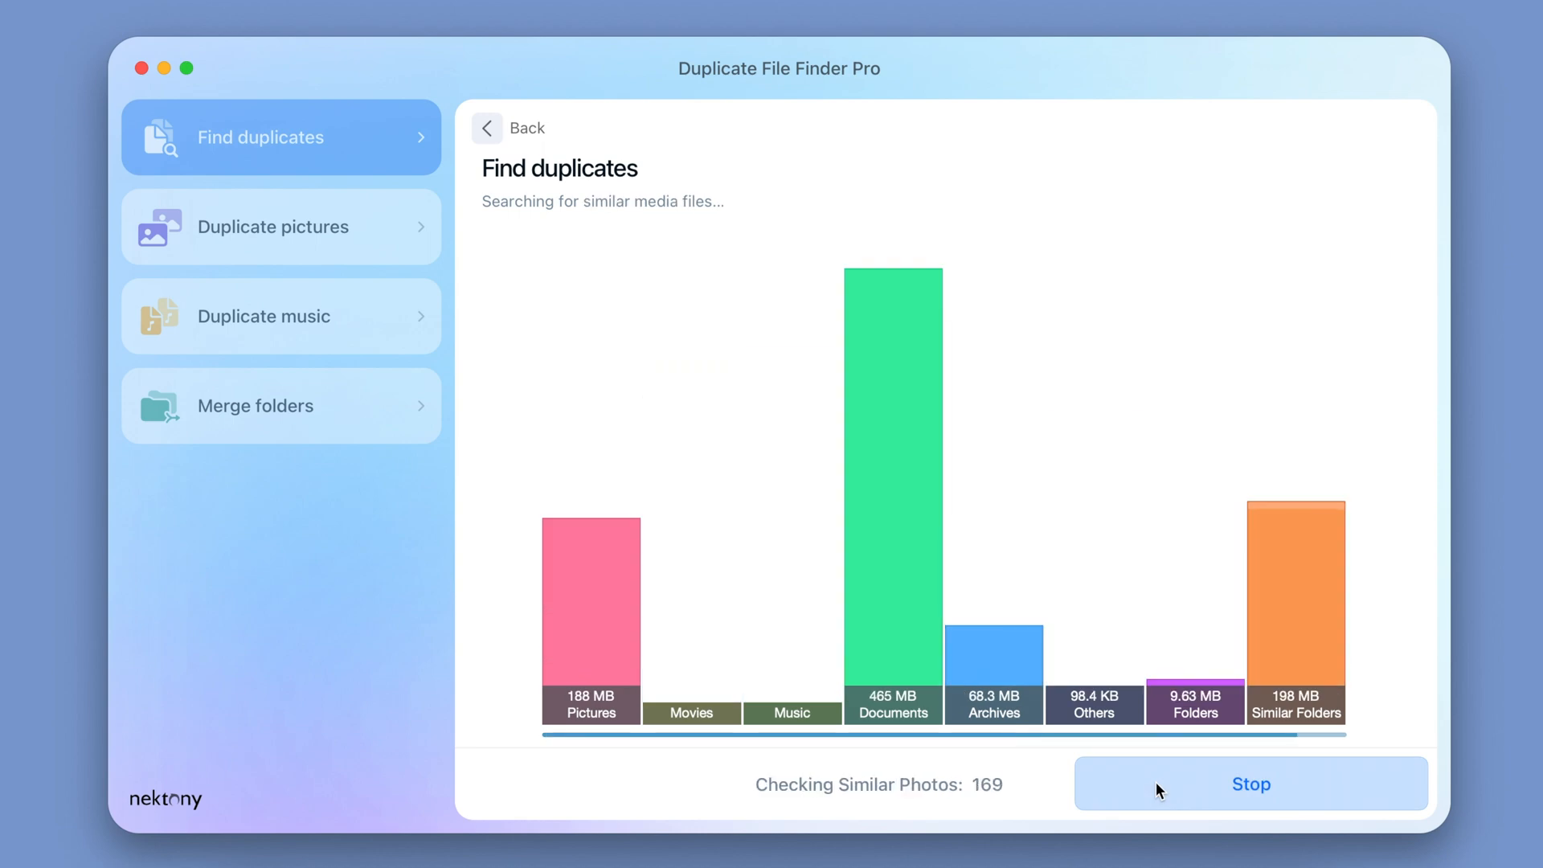
{"action": "left_click", "coordinate": [1250, 783]}
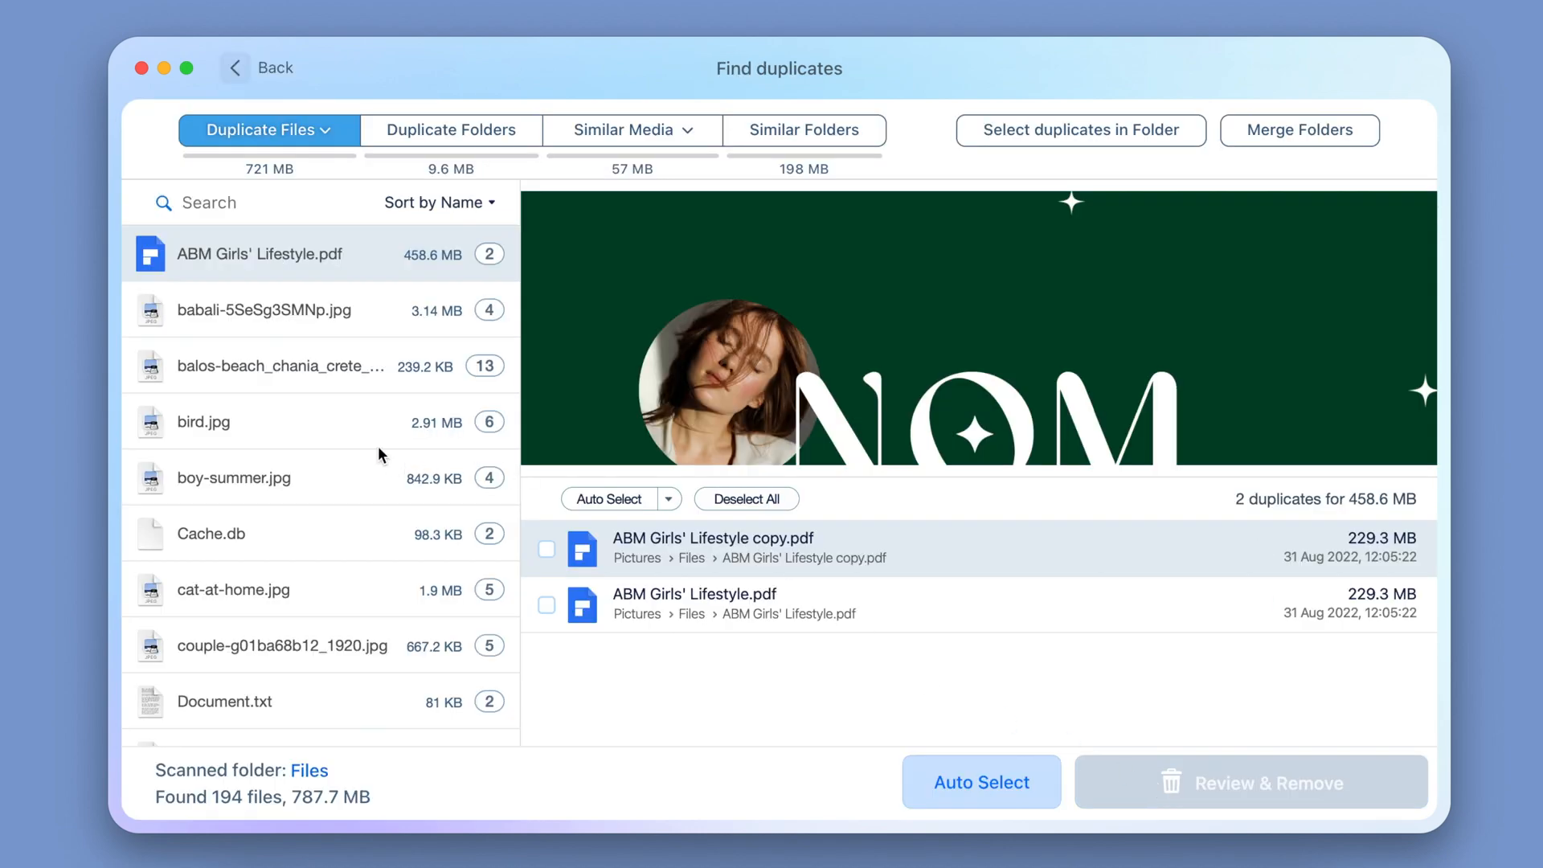
{"action": "left_click", "coordinate": [203, 421]}
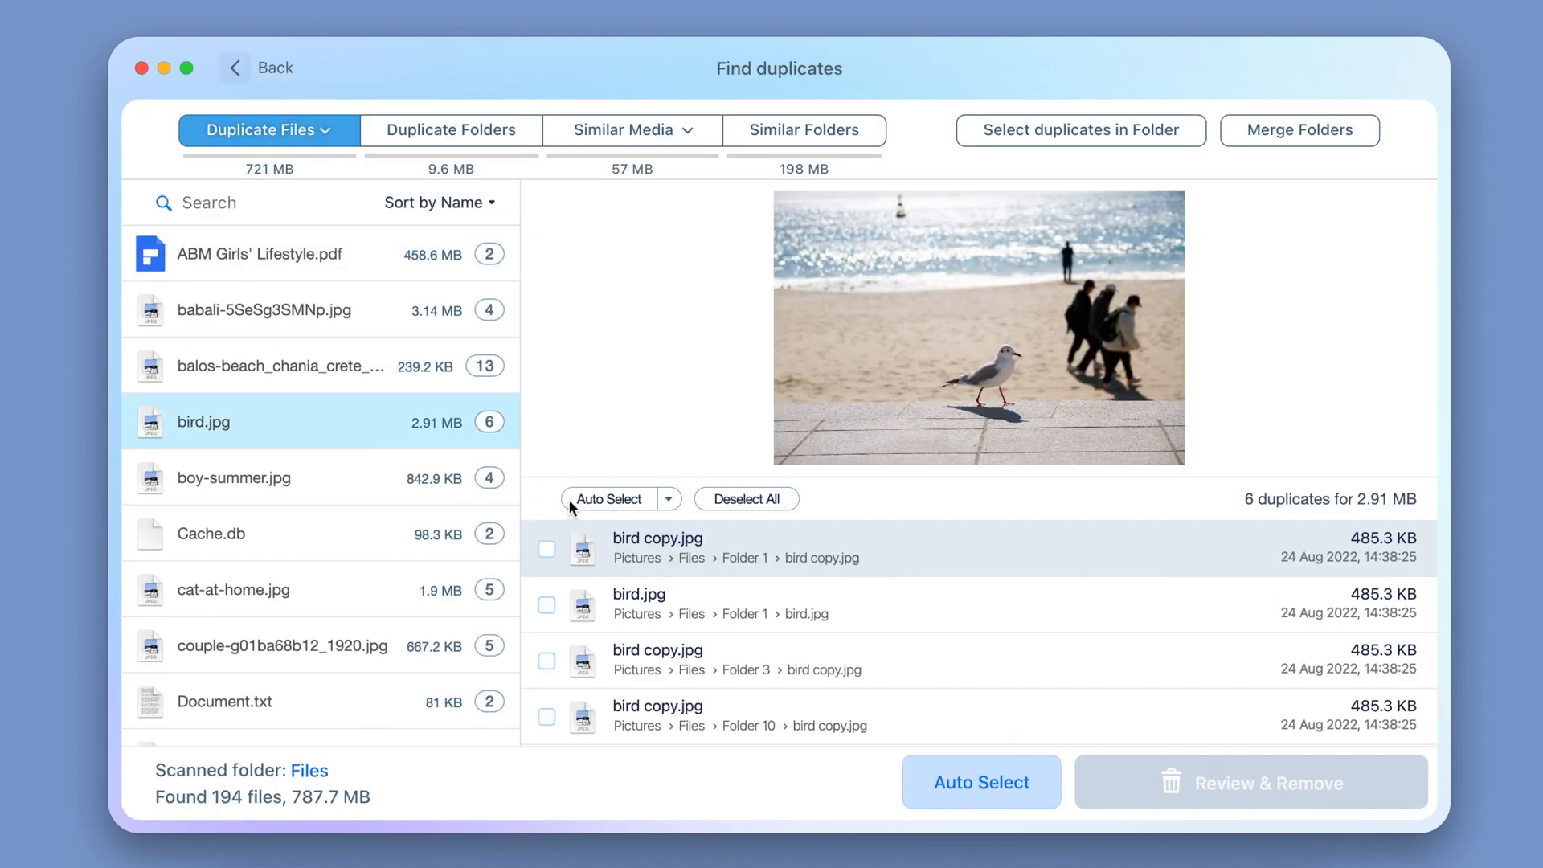
{"action": "left_click", "coordinate": [608, 498]}
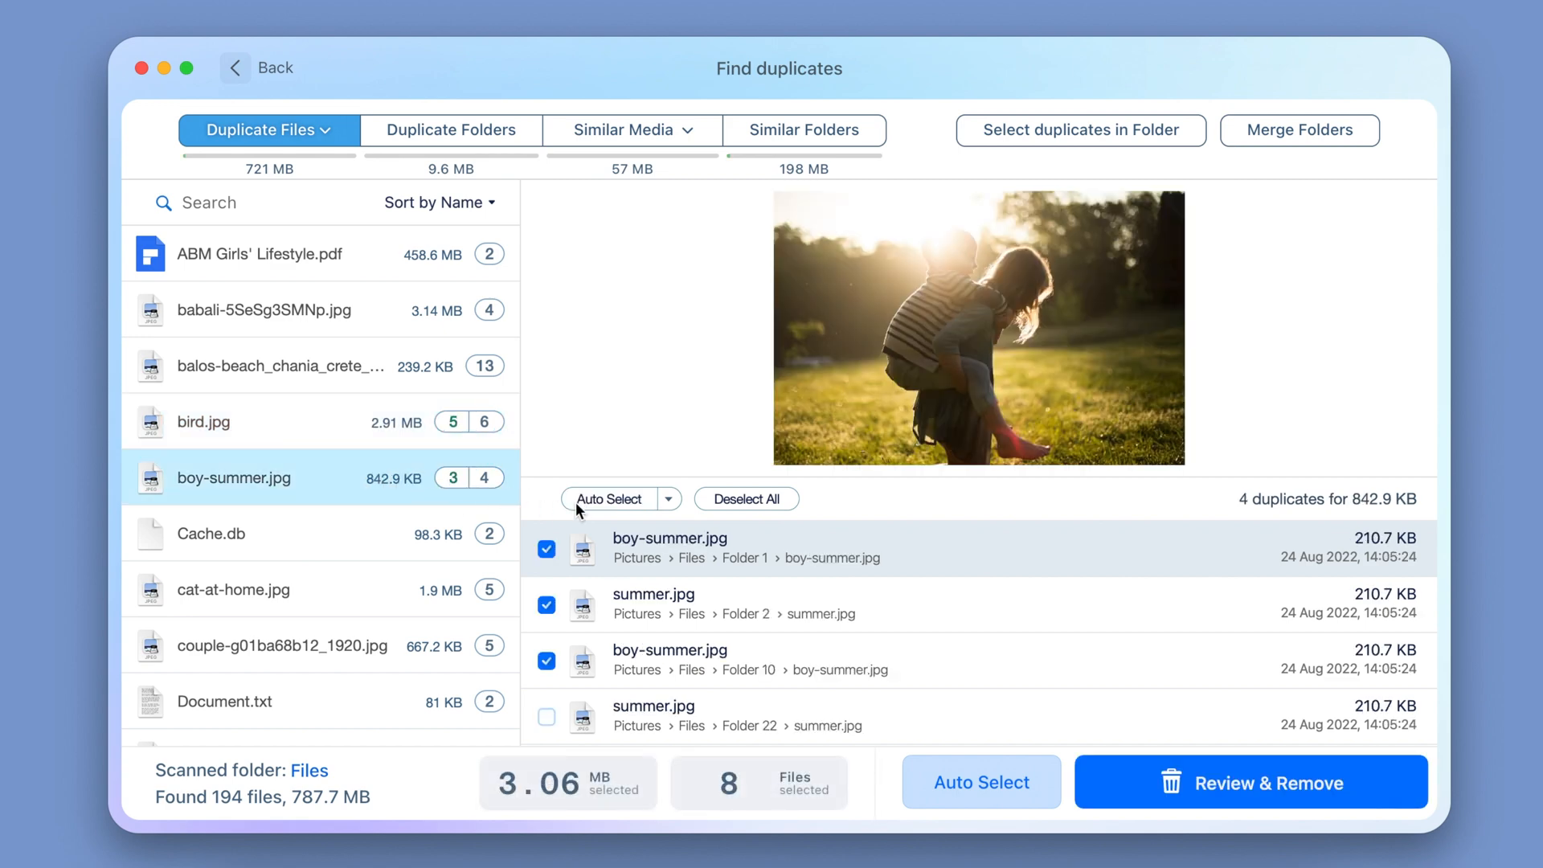
- Auto-select extra similar photos in Similar Media and review the 11 files (14.4 MB)
{"action": "left_click", "coordinate": [621, 129]}
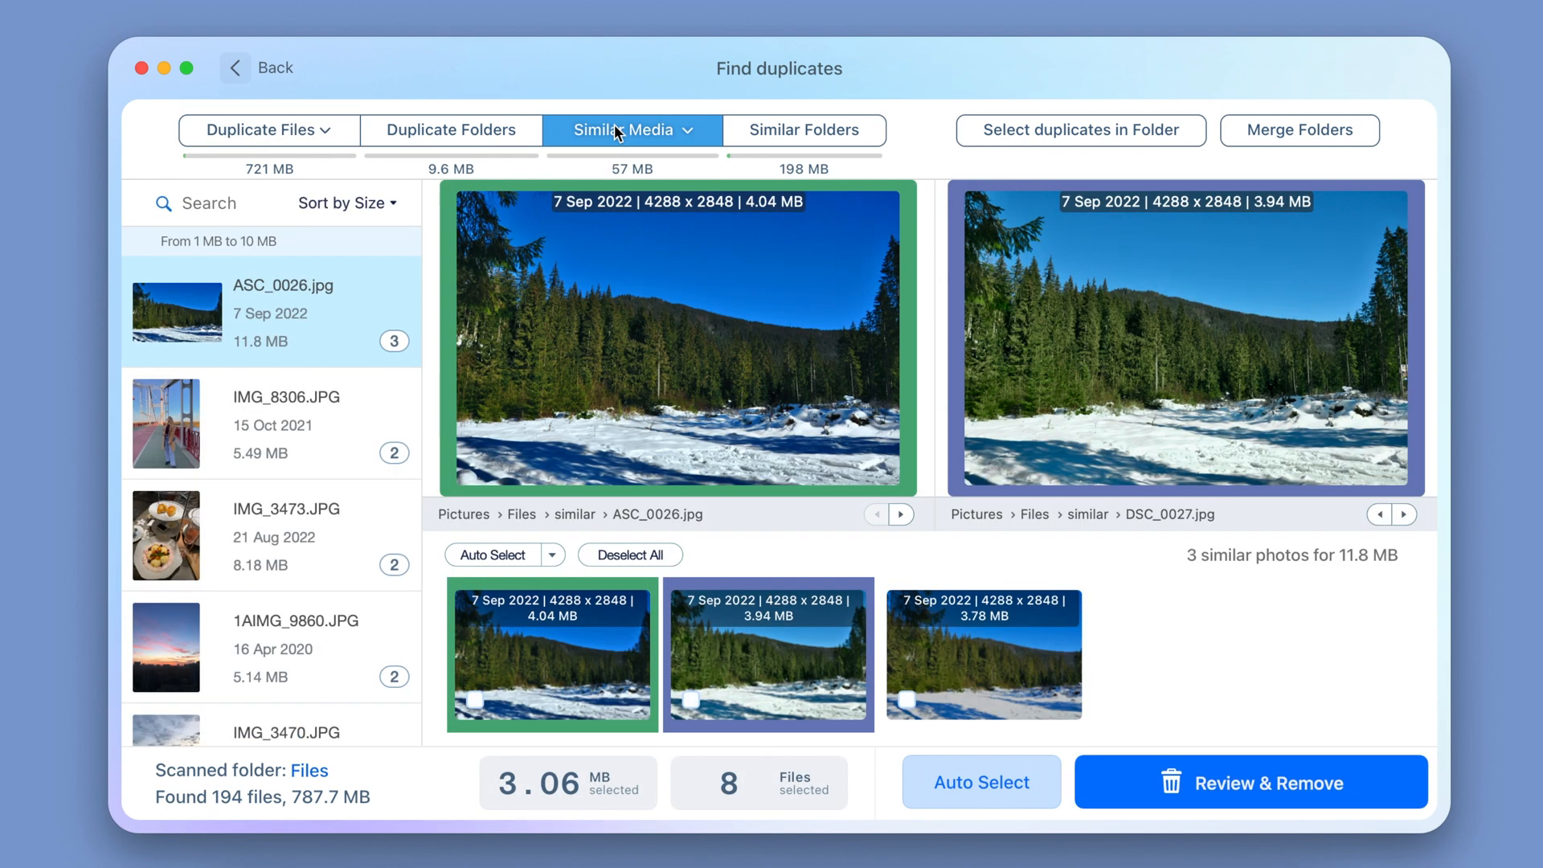
{"action": "left_click", "coordinate": [494, 554]}
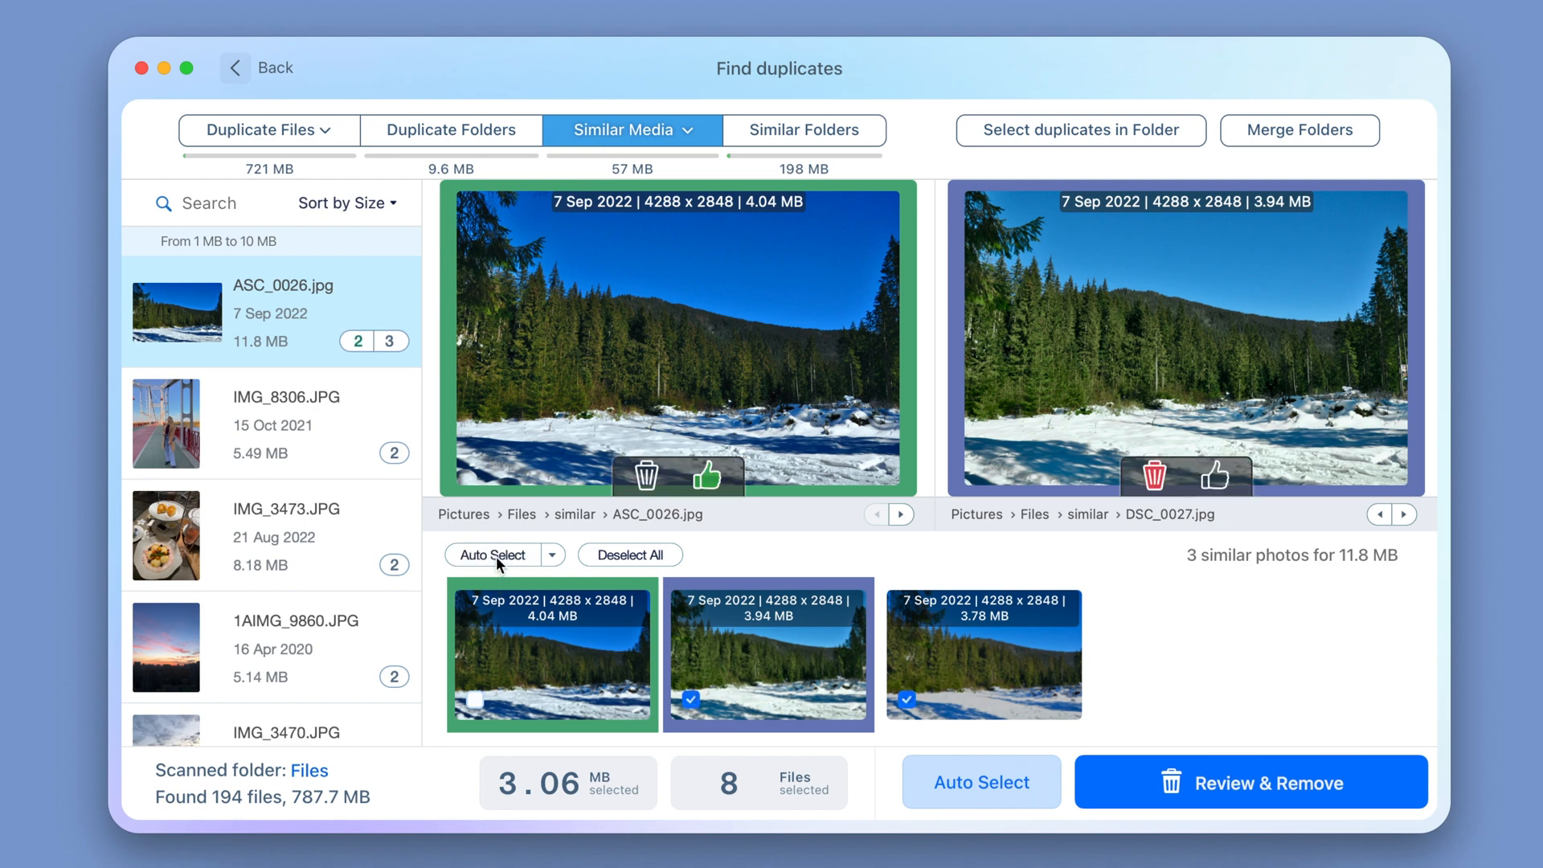
{"action": "left_click", "coordinate": [286, 509]}
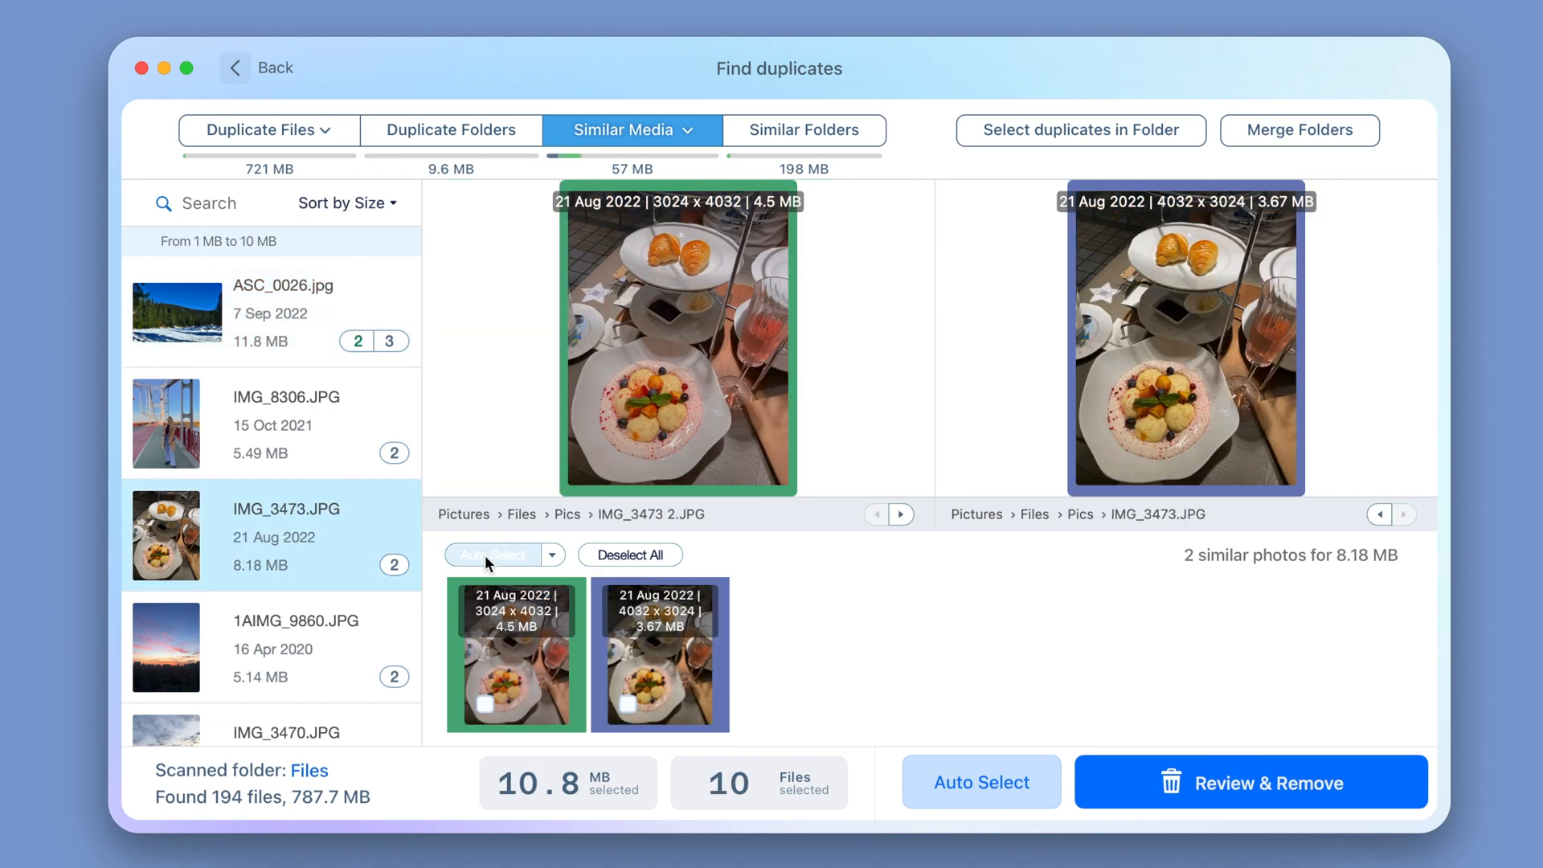
{"action": "left_click", "coordinate": [1250, 782]}
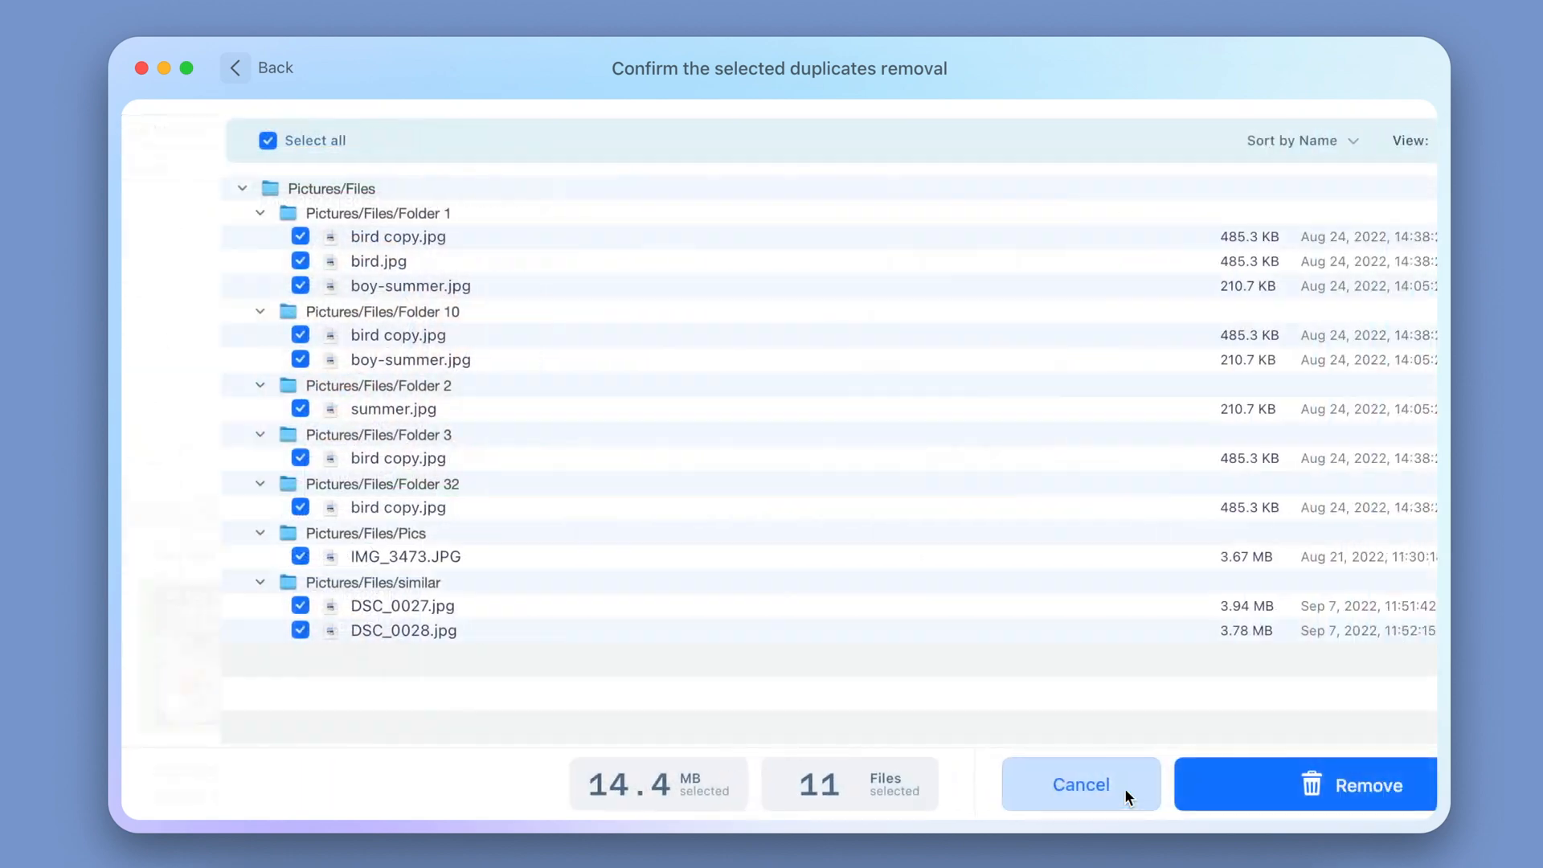
- Remove the 11 selected files, freeing 14.4 MB, and close the completion window
{"action": "left_click", "coordinate": [1306, 785]}
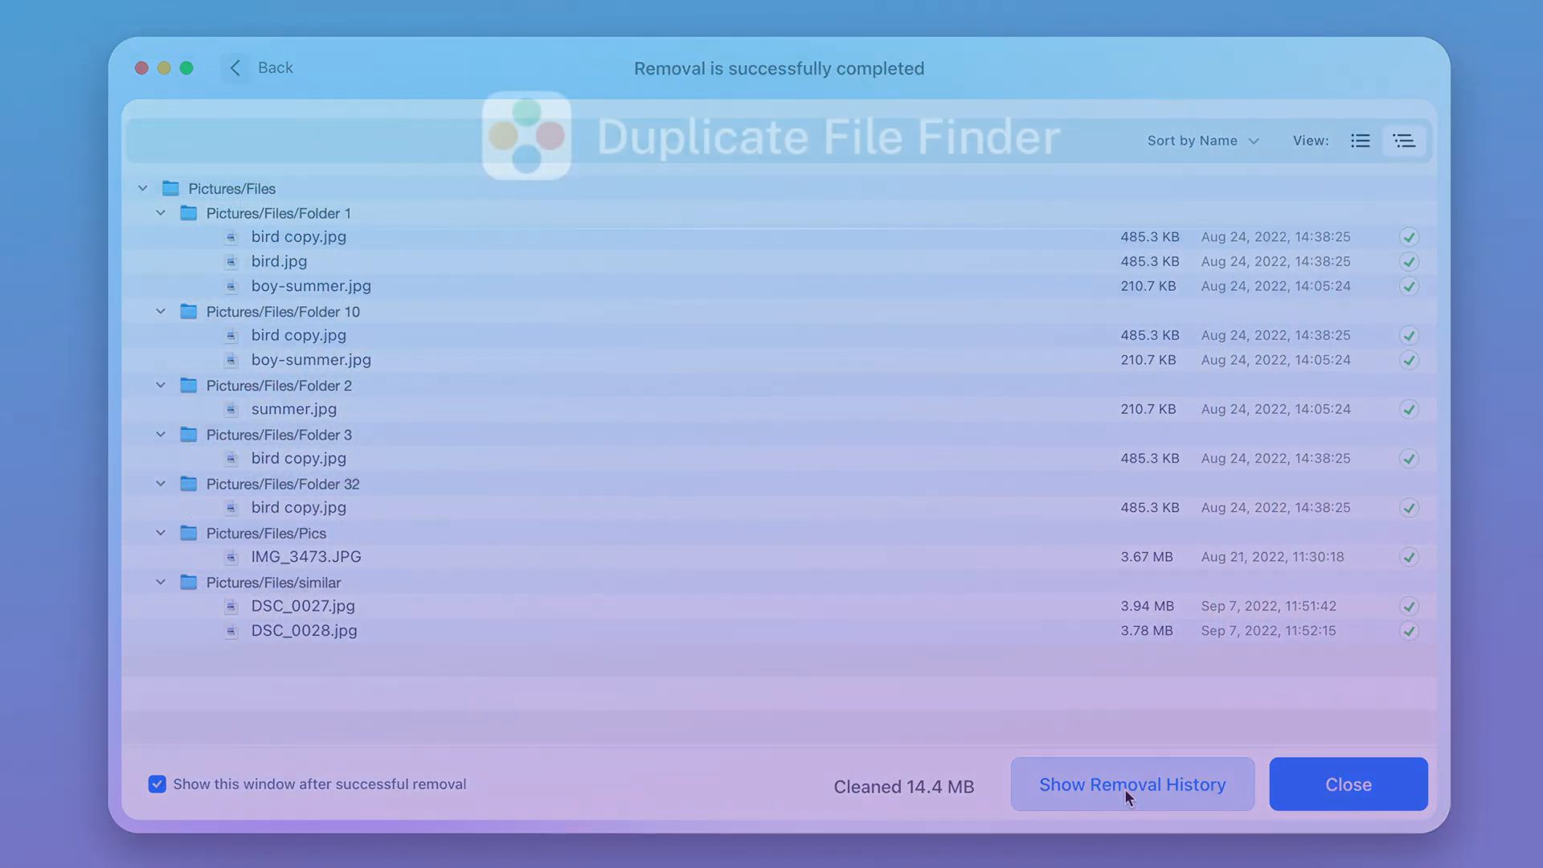
{"action": "left_click", "coordinate": [1347, 784]}
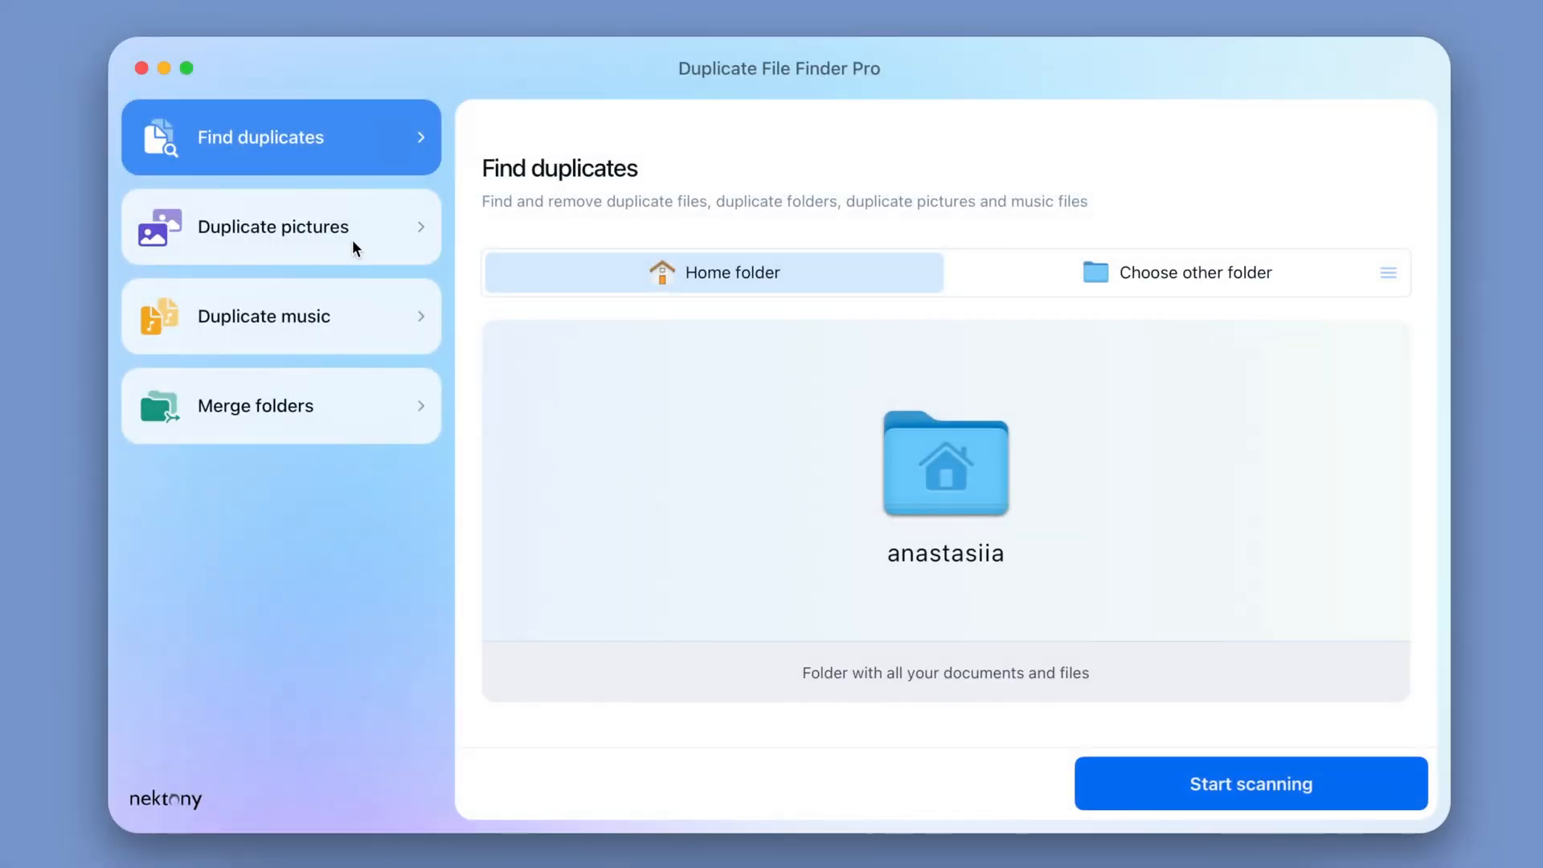
- Show Duplicate pictures mode, then switch to Duplicate music for the Music folder
{"action": "left_click", "coordinate": [281, 227]}
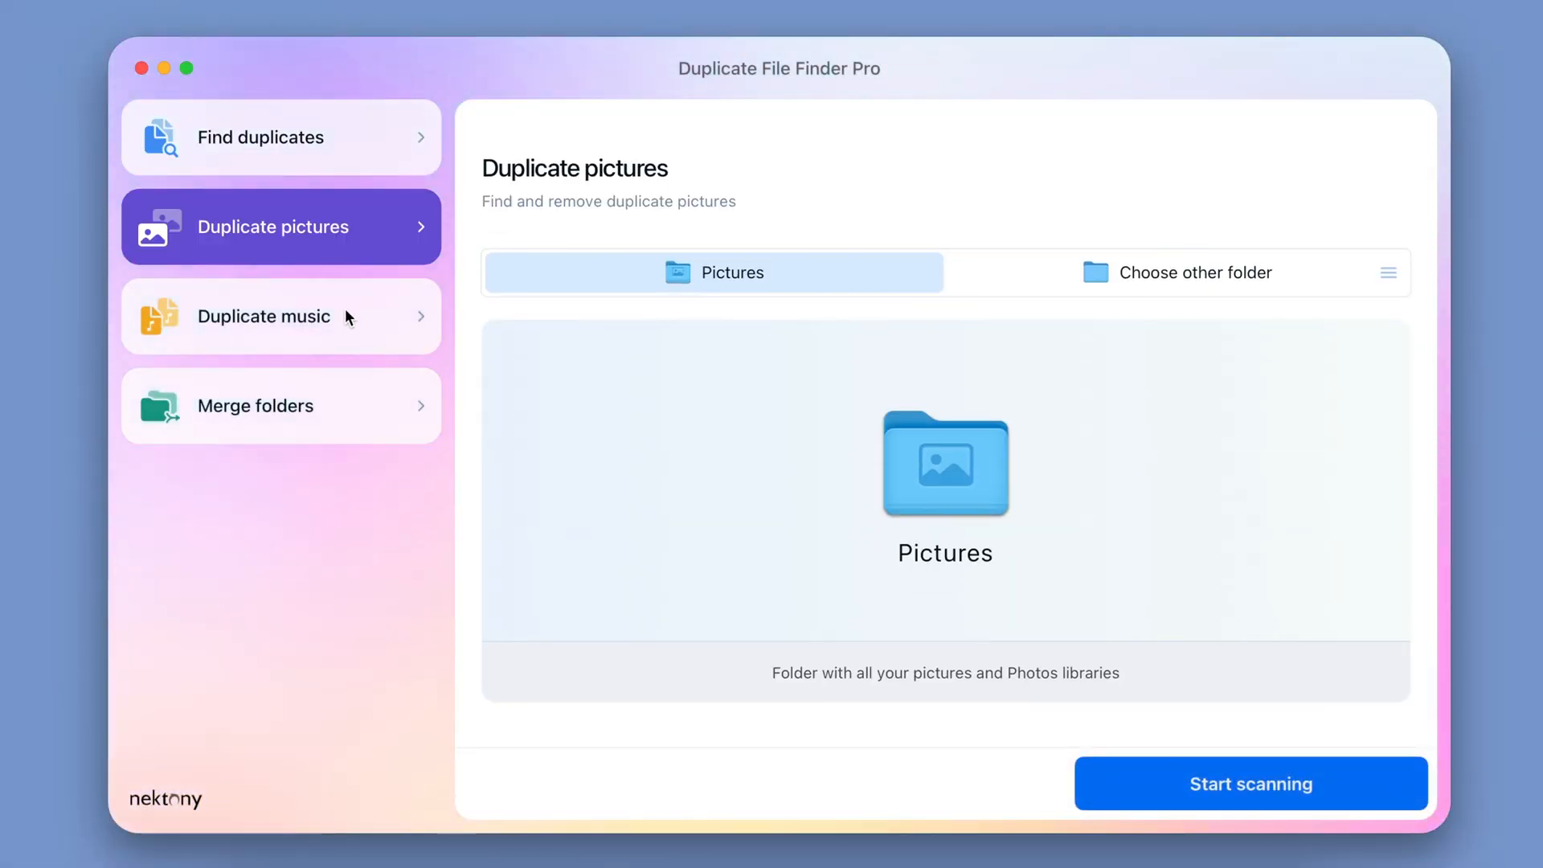
{"action": "left_click", "coordinate": [280, 316]}
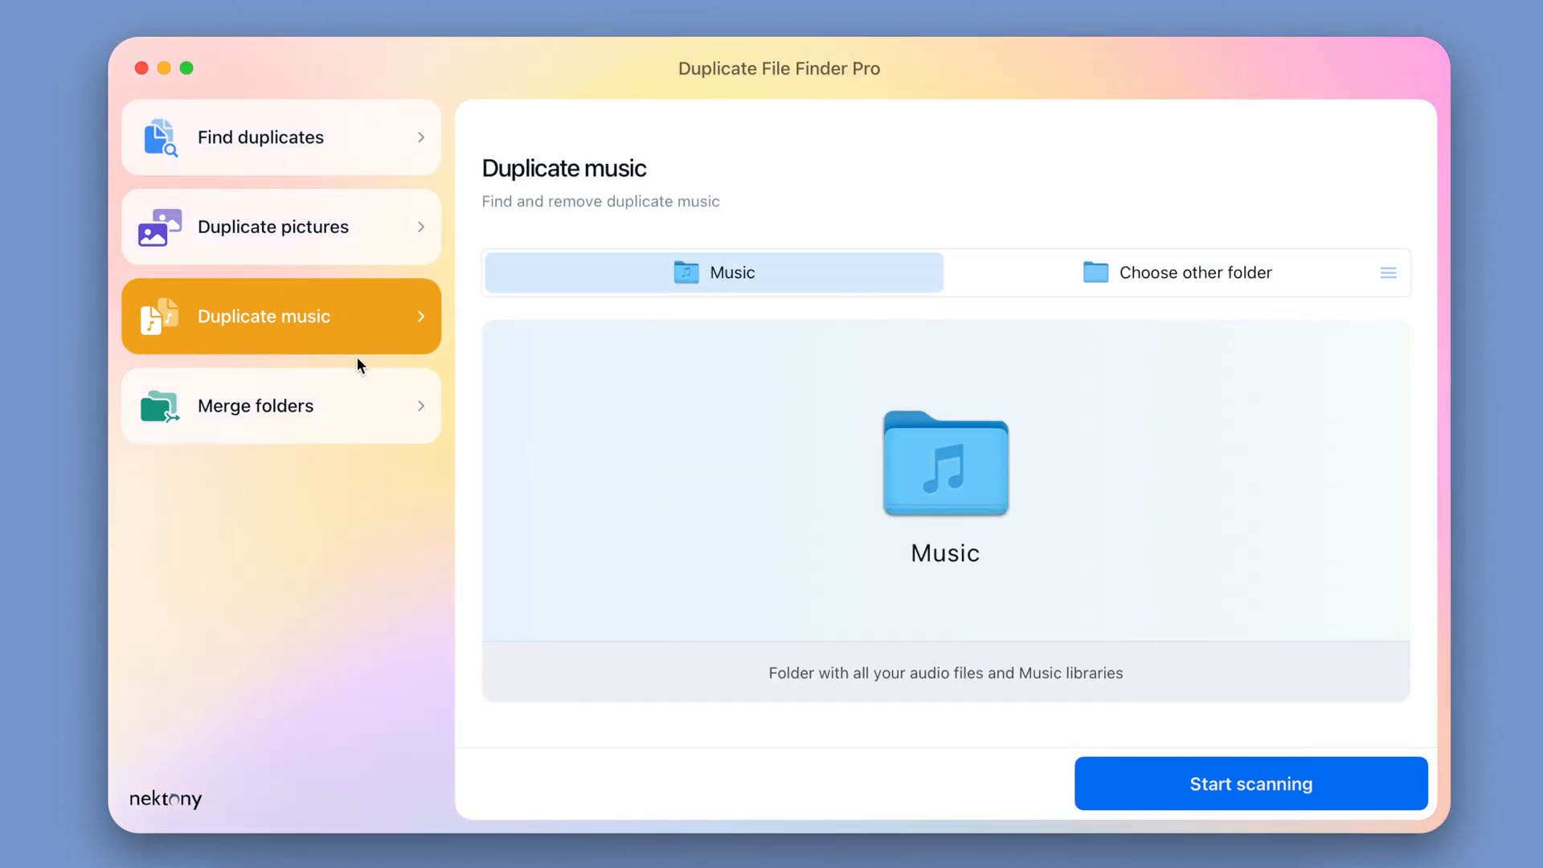